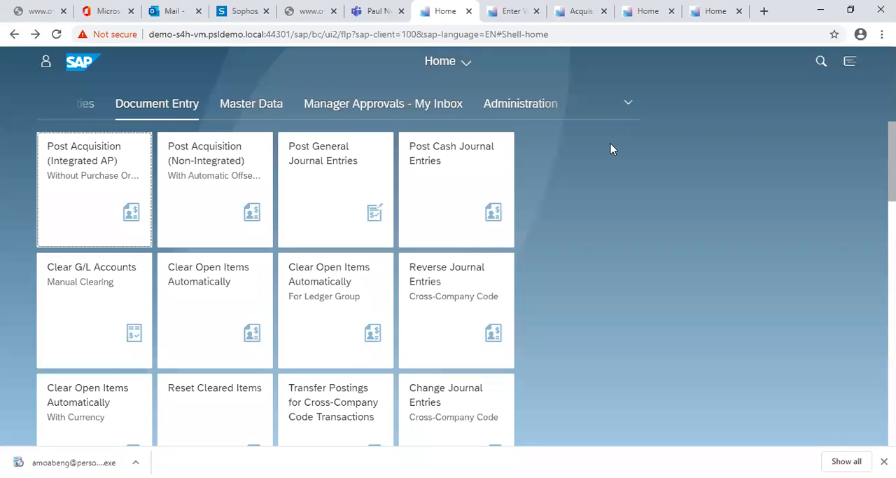
{"action": "mouse_move", "coordinate": [665, 194]}
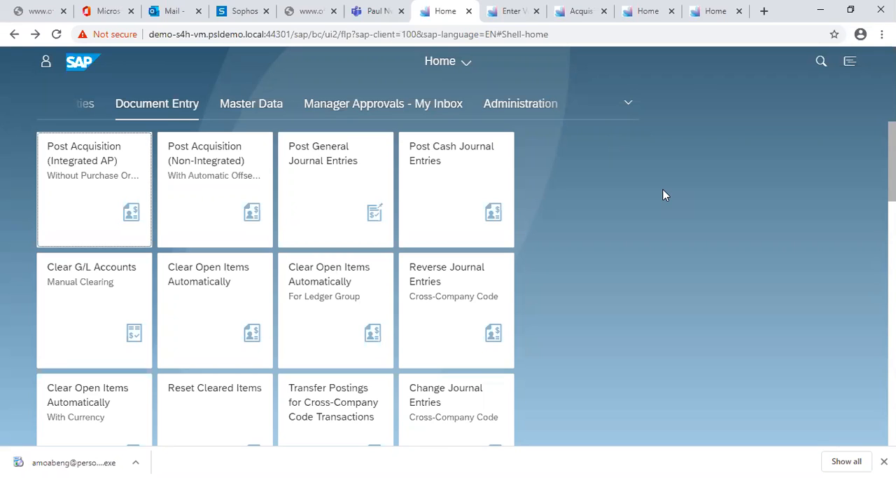
{"action": "mouse_move", "coordinate": [693, 241]}
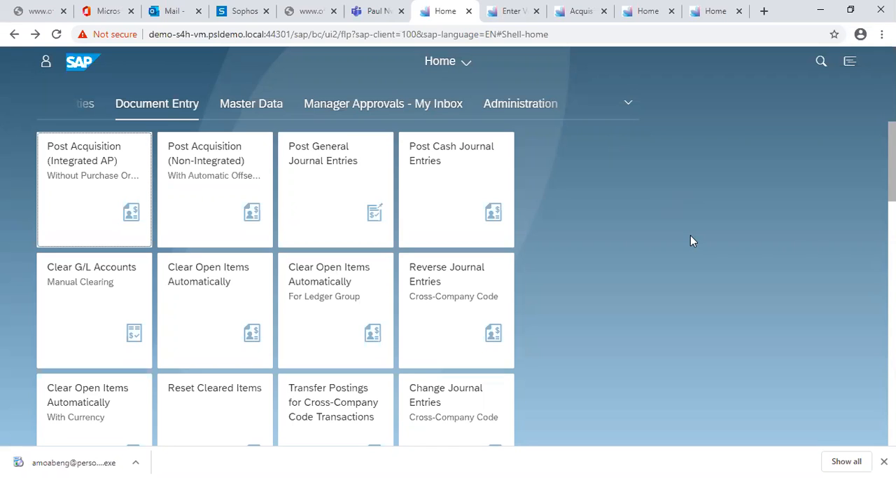
{"action": "mouse_move", "coordinate": [640, 232]}
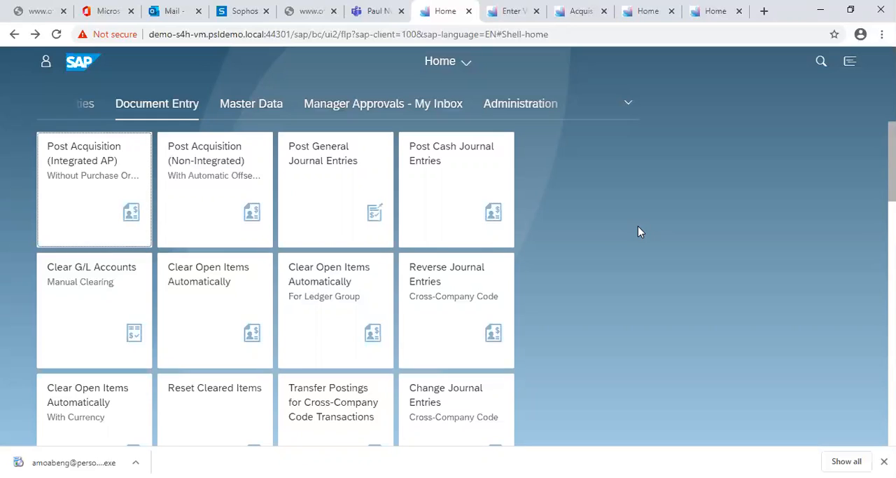
{"action": "mouse_move", "coordinate": [596, 239]}
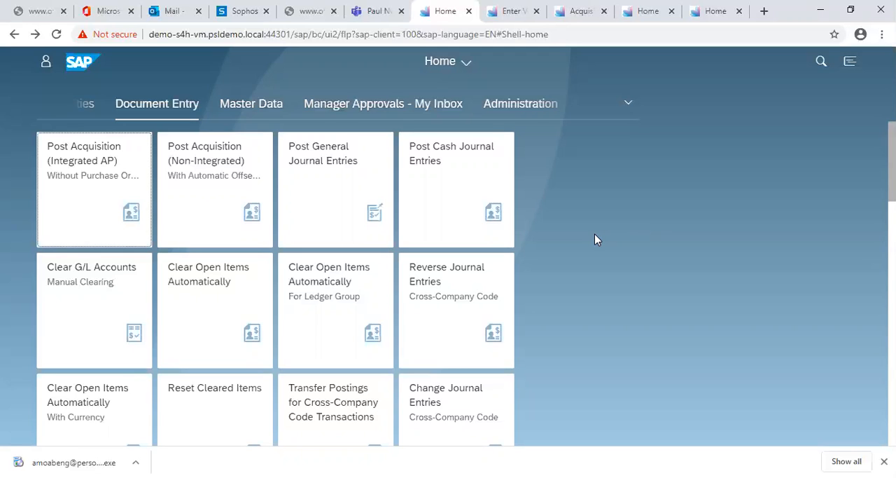
{"action": "mouse_move", "coordinate": [263, 199]}
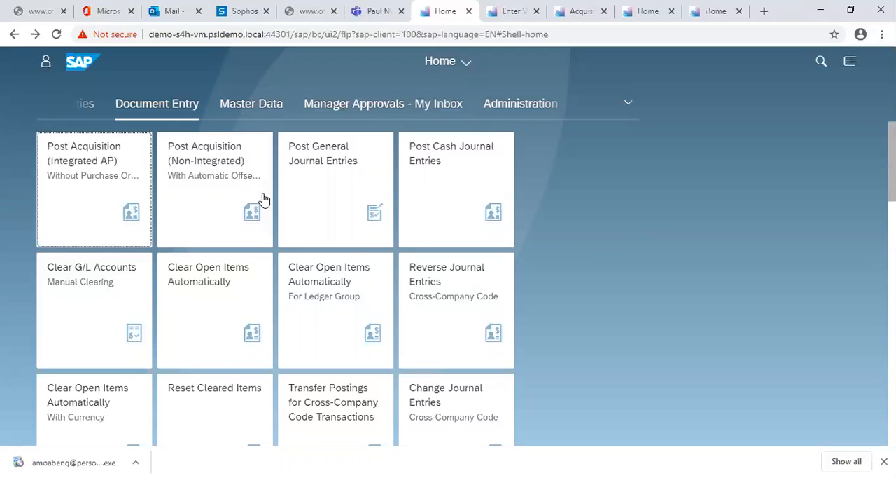
{"action": "mouse_move", "coordinate": [160, 253]}
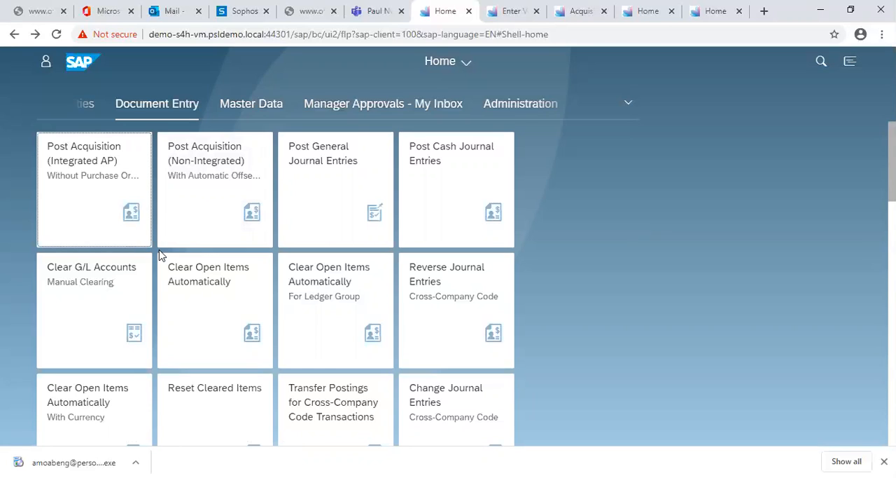
{"action": "mouse_move", "coordinate": [95, 223]}
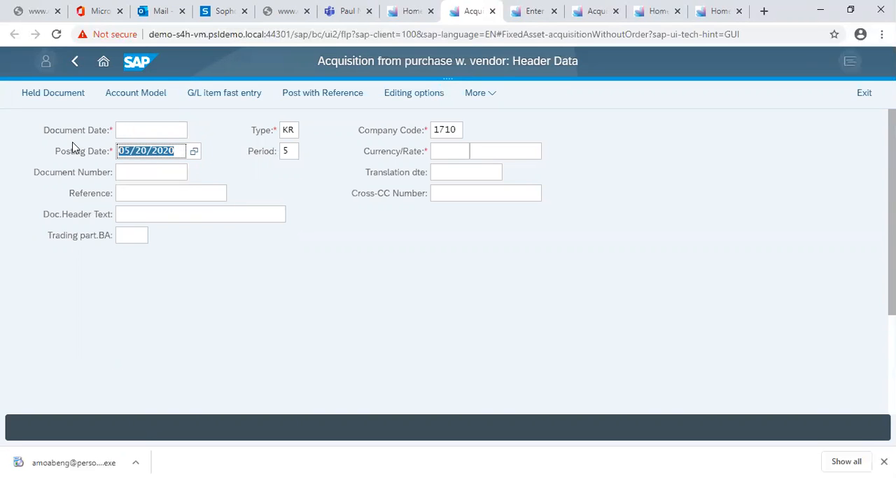
- Set document date 05/20/2020 and currency GHS (Ghanaian Cedi) in the acquisition header
{"action": "left_click", "coordinate": [148, 129]}
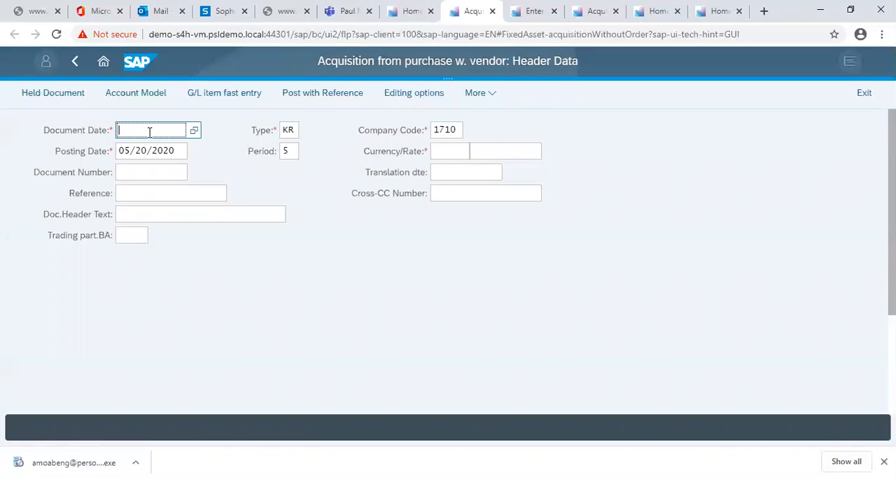
{"action": "type", "text": "05/20/2020"}
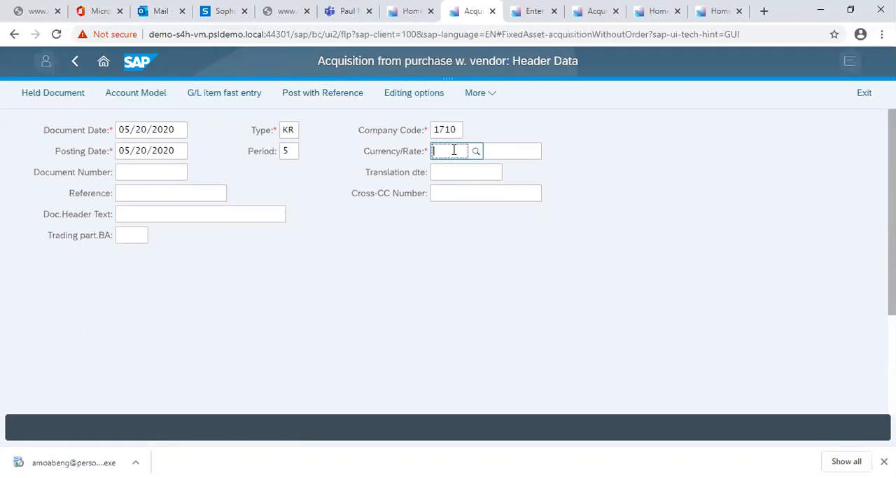
{"action": "type", "text": "Ghs"}
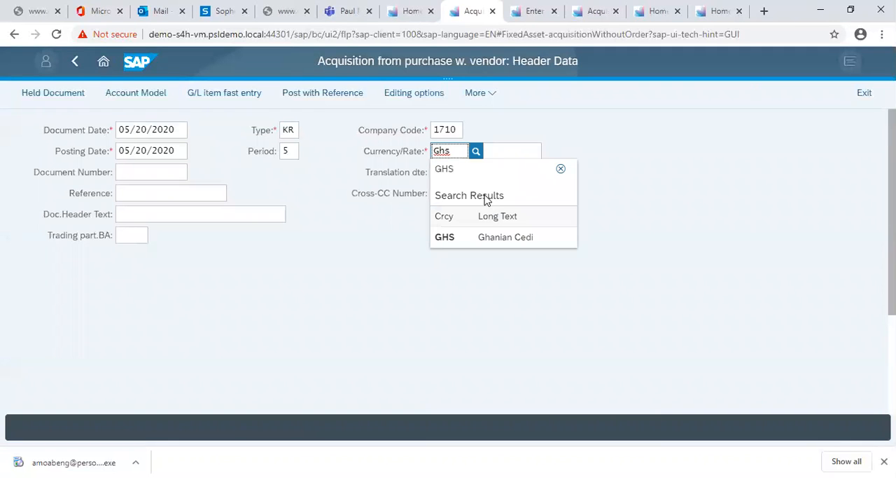
{"action": "left_click", "coordinate": [445, 237]}
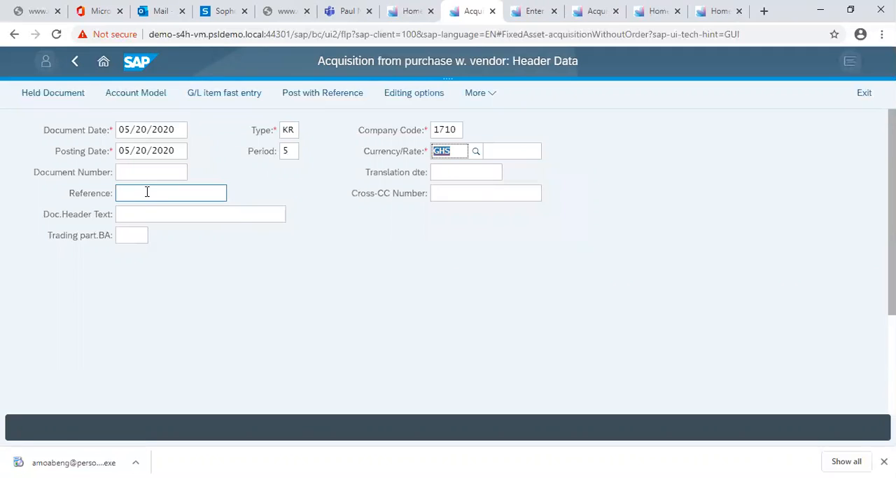
- Enter the invoice reference TQ-SH1
{"action": "left_click", "coordinate": [170, 194]}
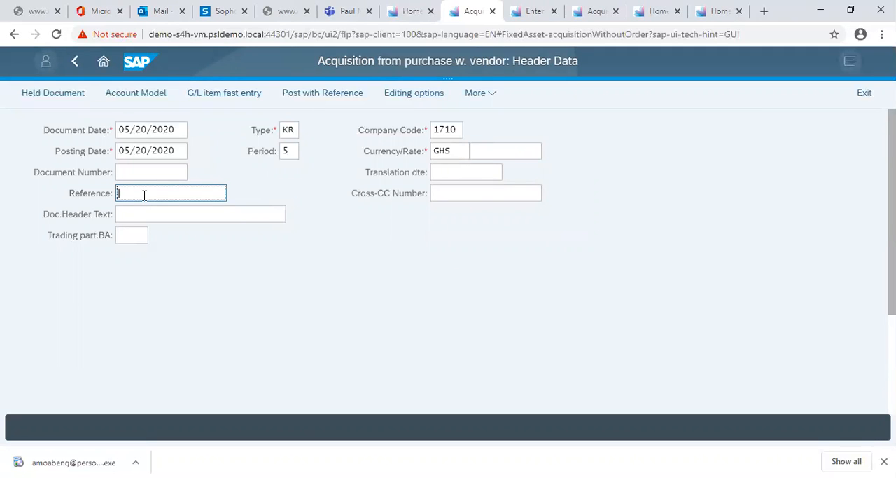
{"action": "type", "text": "TQ-"}
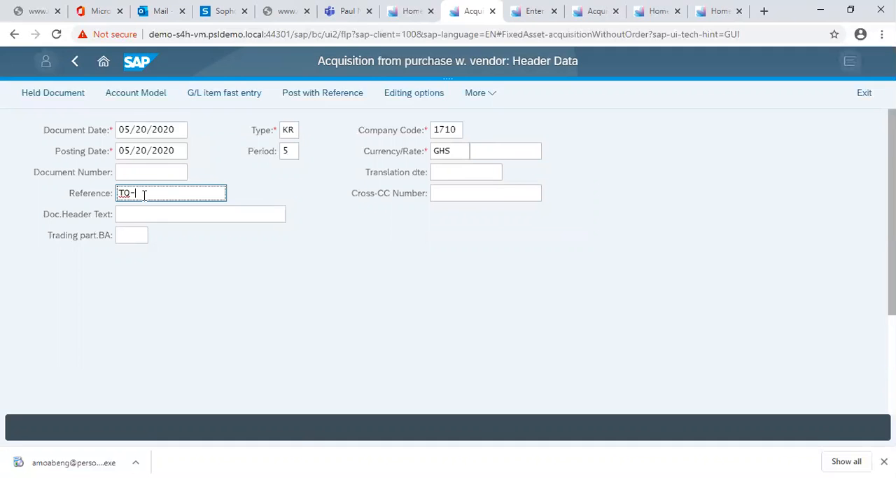
{"action": "type", "text": "S"}
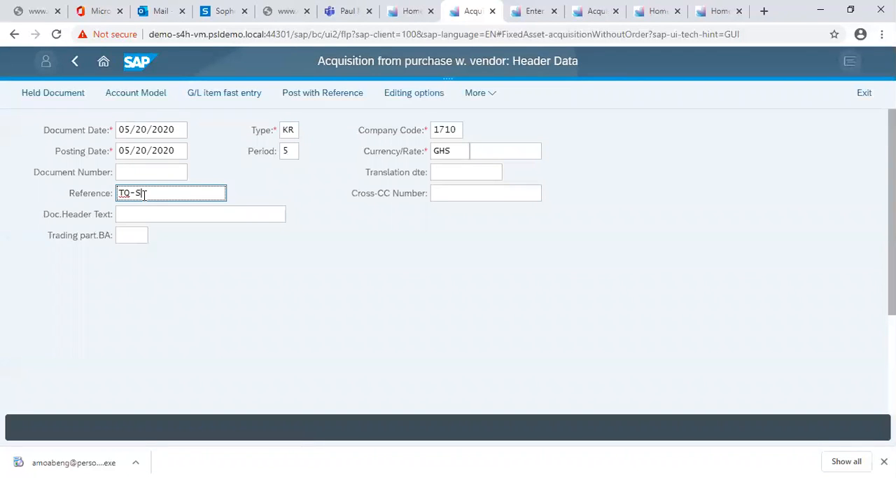
{"action": "type", "text": "M1"}
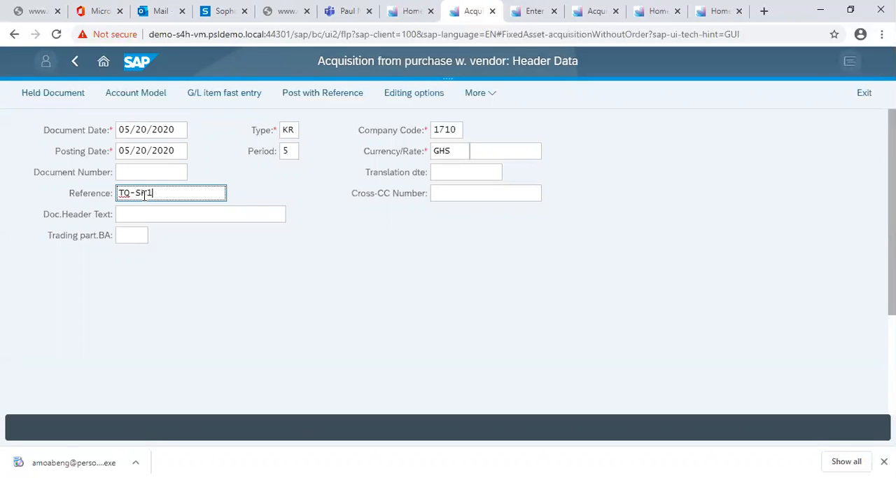
- Write the header text about the shredder acquisition, correcting a typo along the way
{"action": "left_click", "coordinate": [201, 212]}
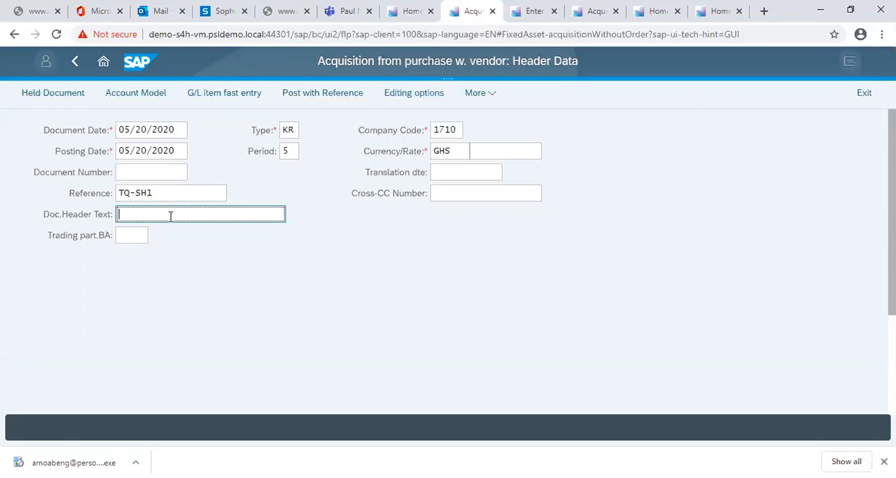
{"action": "type", "text": "Ac"}
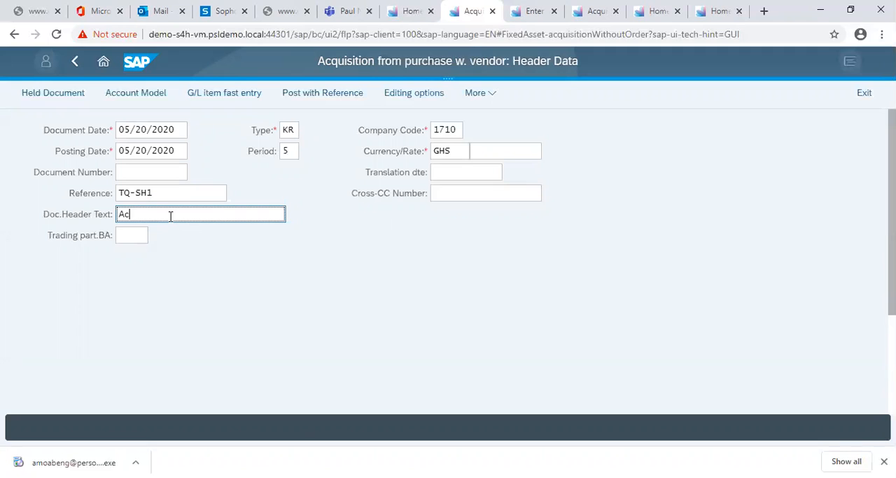
{"action": "type", "text": "quisition o"}
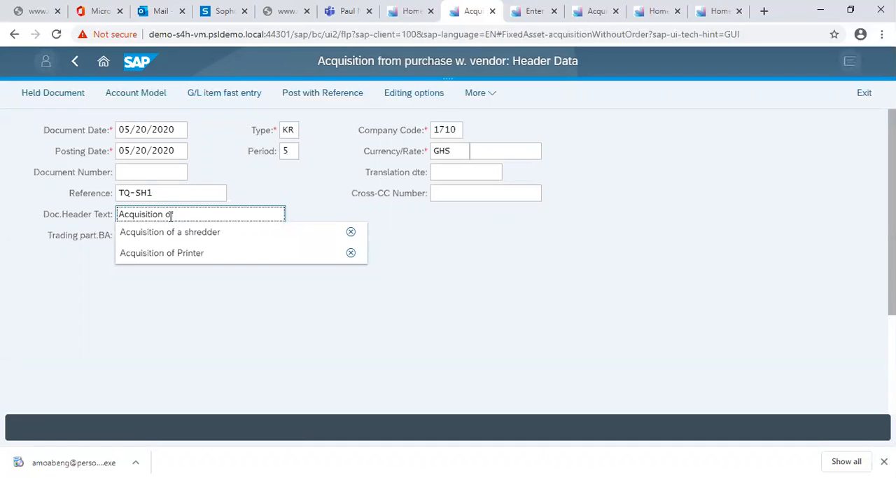
{"action": "type", "text": "shr"}
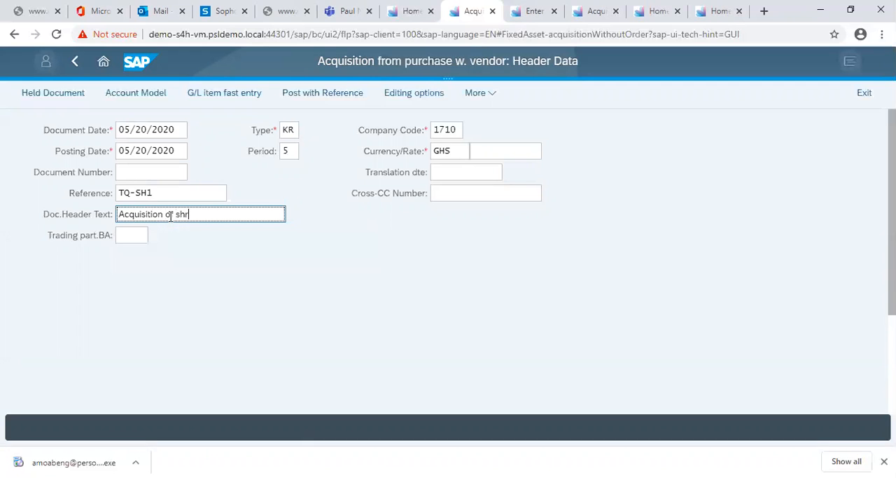
{"action": "type", "text": "edder"}
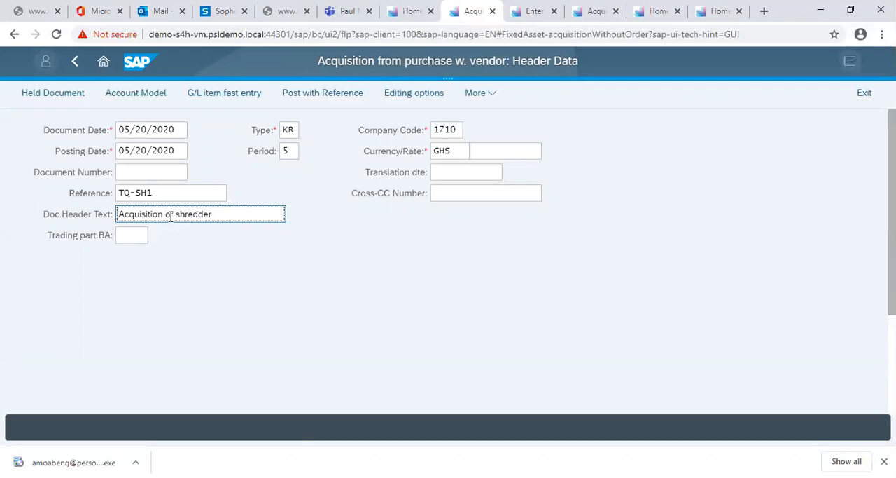
{"action": "type", "text": "M"}
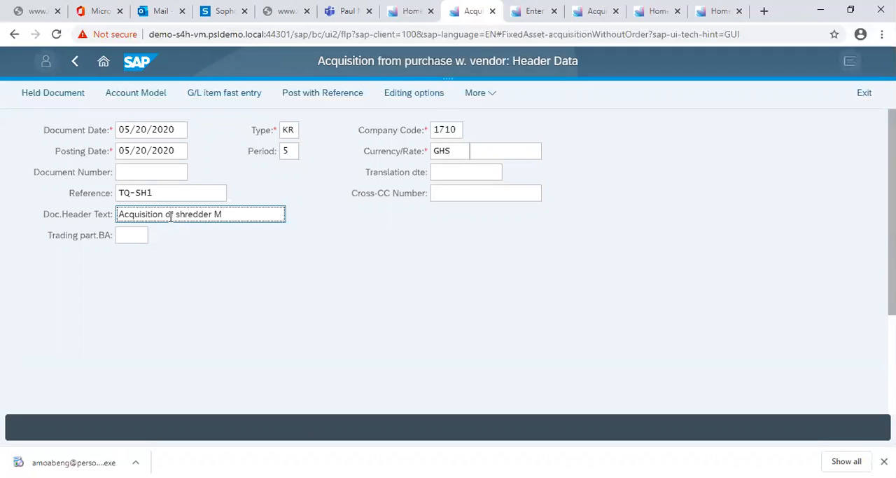
{"action": "key", "text": "Backspace"}
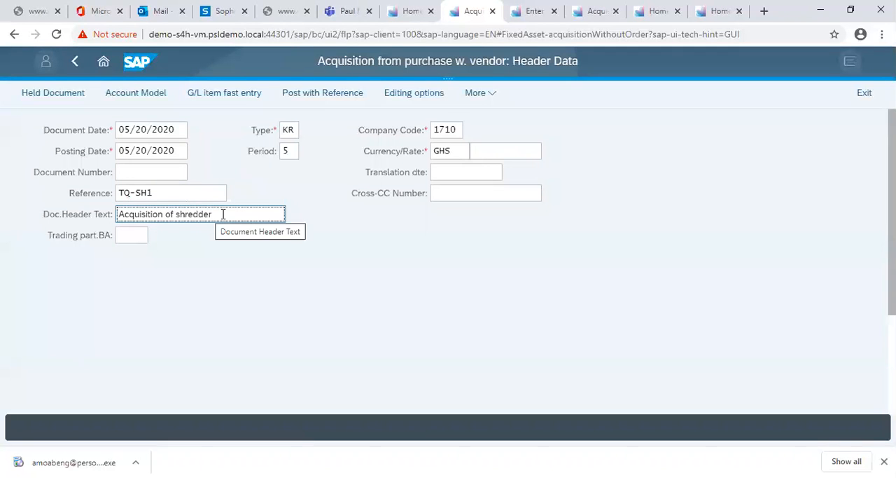
{"action": "key", "text": "Backspace"}
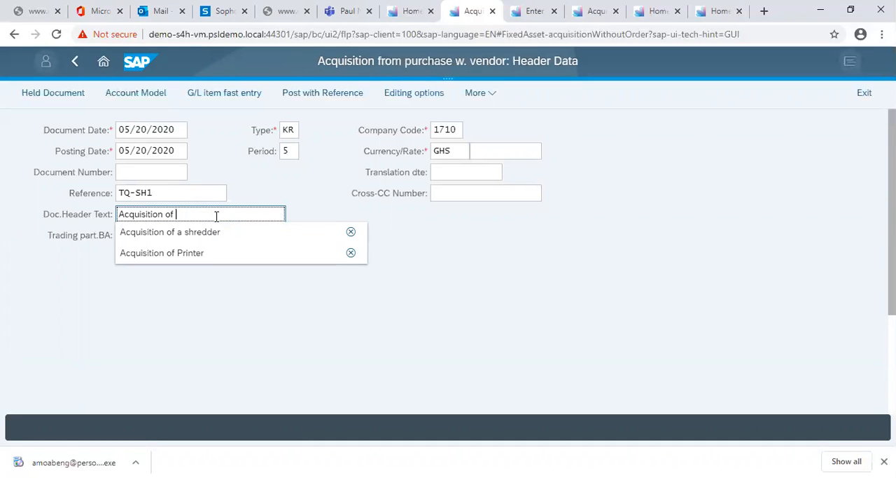
{"action": "type", "text": "Sh"}
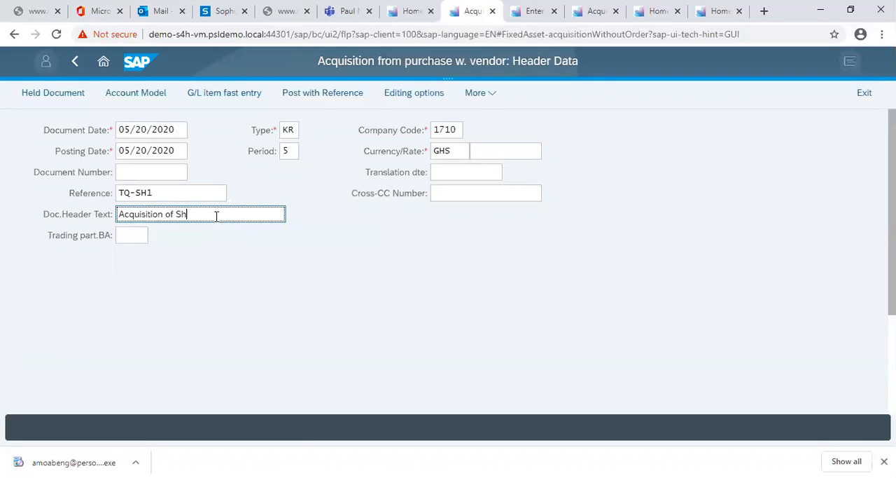
{"action": "type", "text": "re"}
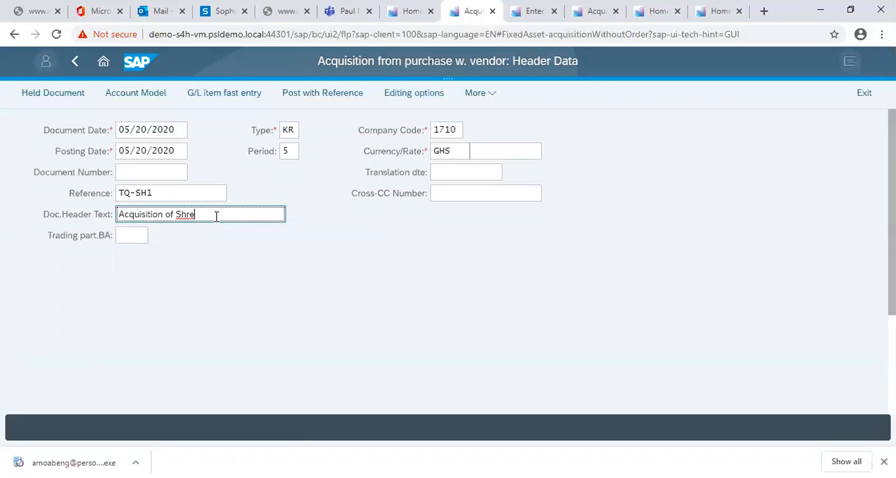
{"action": "type", "text": "d"}
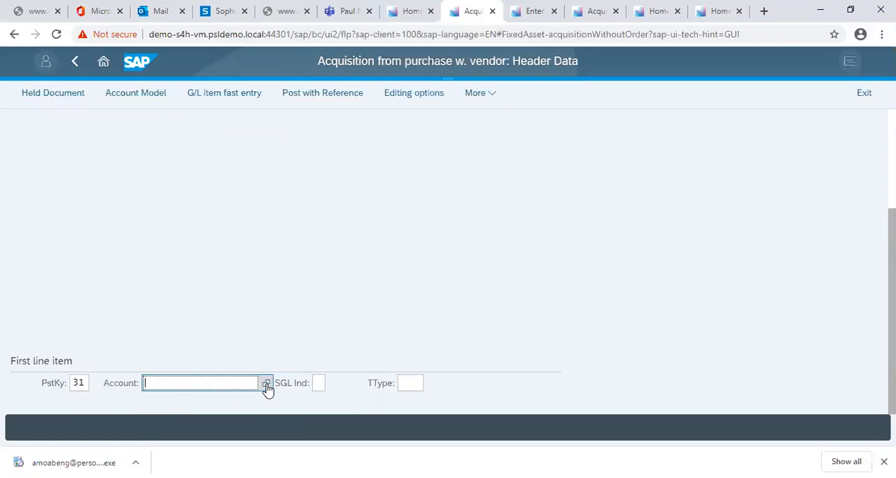
- Search suppliers by country and company code 1710 from the Account value help
{"action": "left_click", "coordinate": [266, 382]}
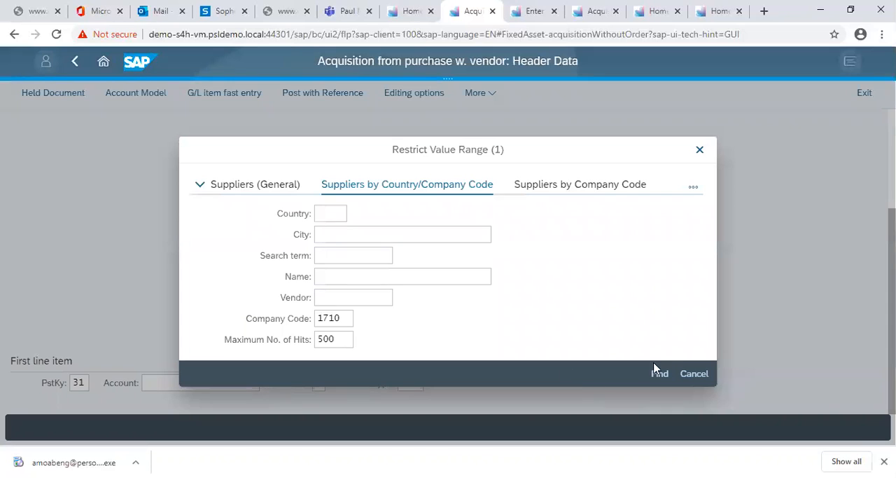
{"action": "left_click", "coordinate": [661, 373]}
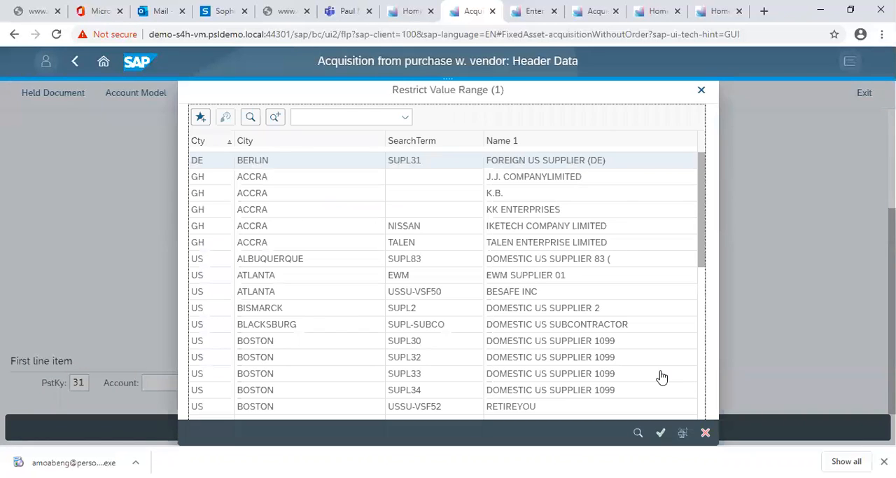
{"action": "mouse_move", "coordinate": [418, 244]}
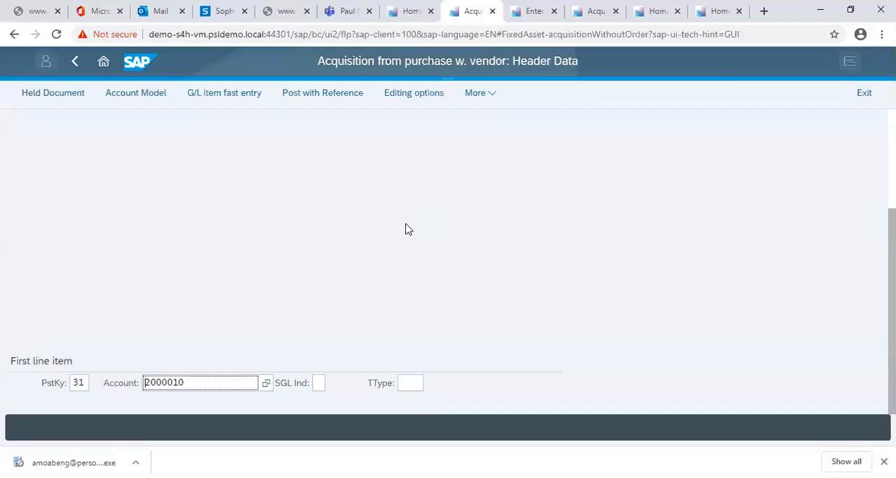
{"action": "mouse_move", "coordinate": [816, 143]}
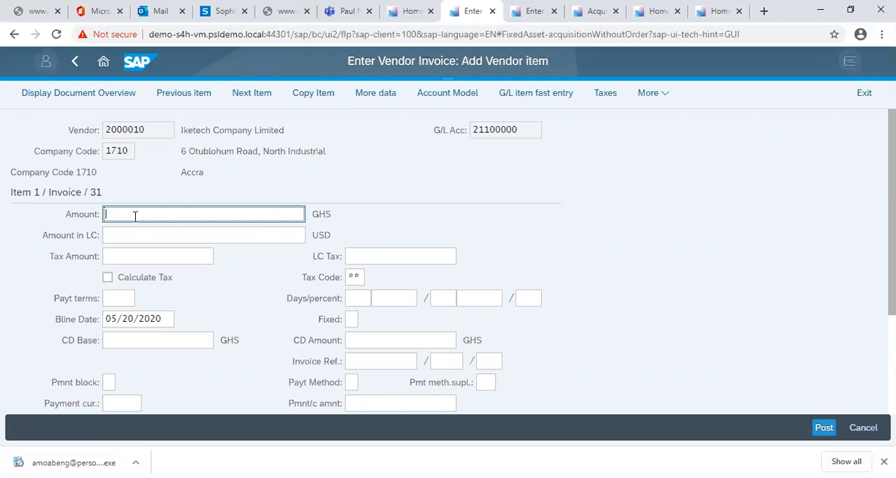
- Enter an amount of 2000 GHS for the vendor item
{"action": "type", "text": "2000"}
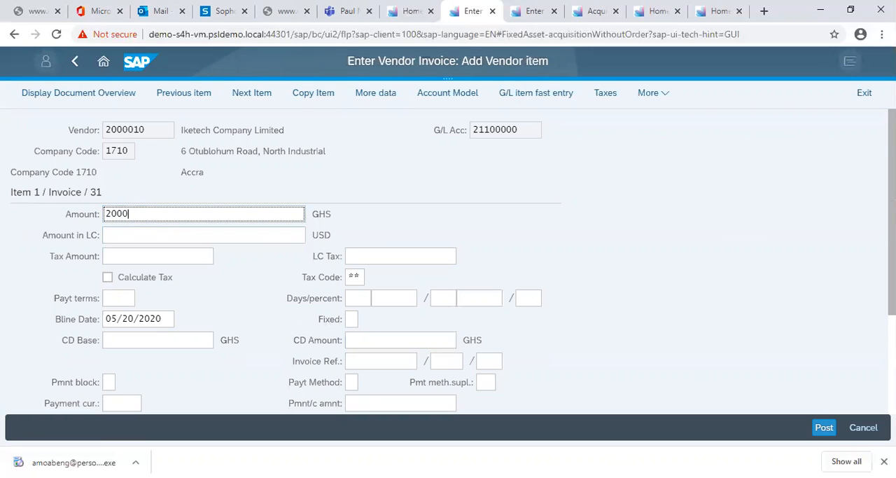
{"action": "scroll", "scroll_direction": "down", "scroll_amount": 3}
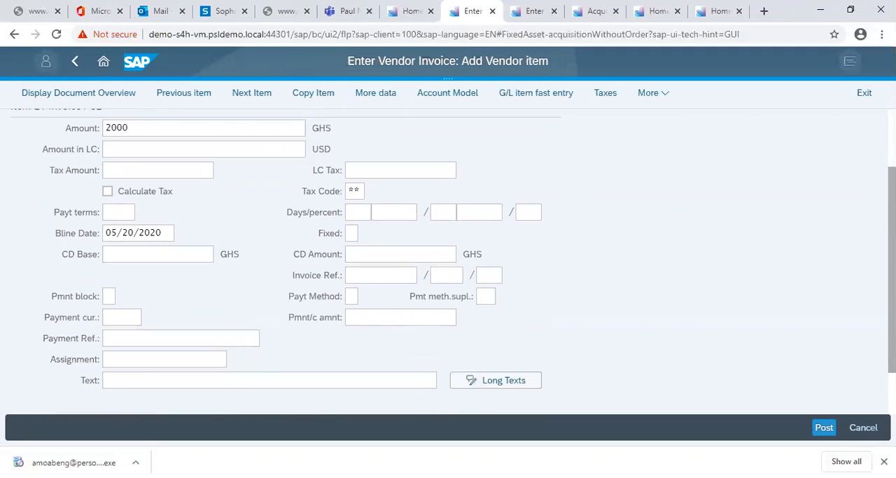
{"action": "scroll", "scroll_direction": "down", "scroll_amount": 3}
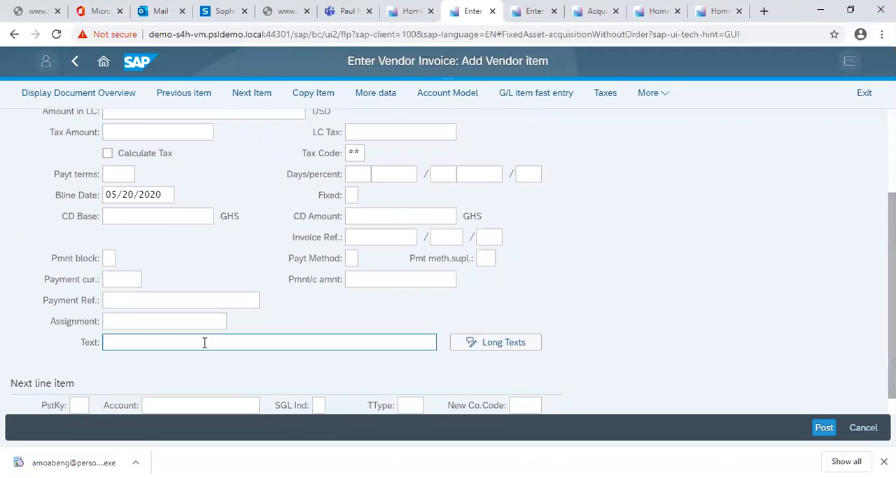
- Give the vendor item the text 'Acquisition of a Shredder Machine'
{"action": "left_click", "coordinate": [204, 342]}
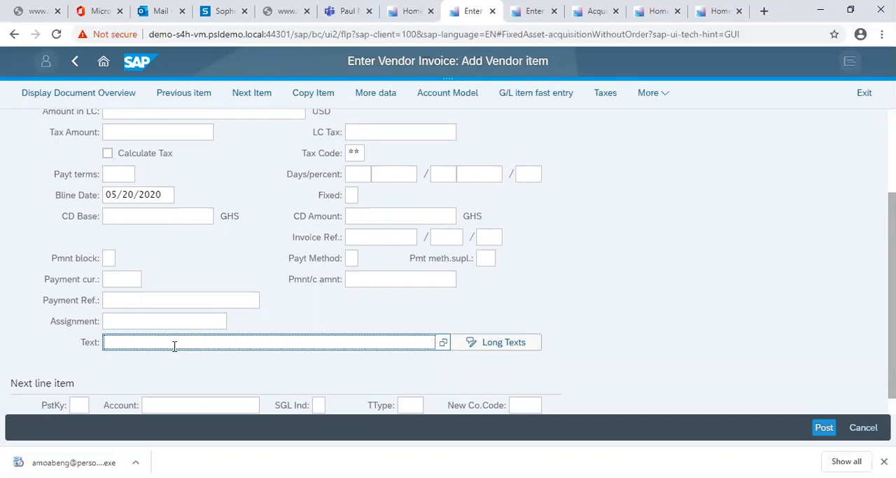
{"action": "type", "text": "Ac"}
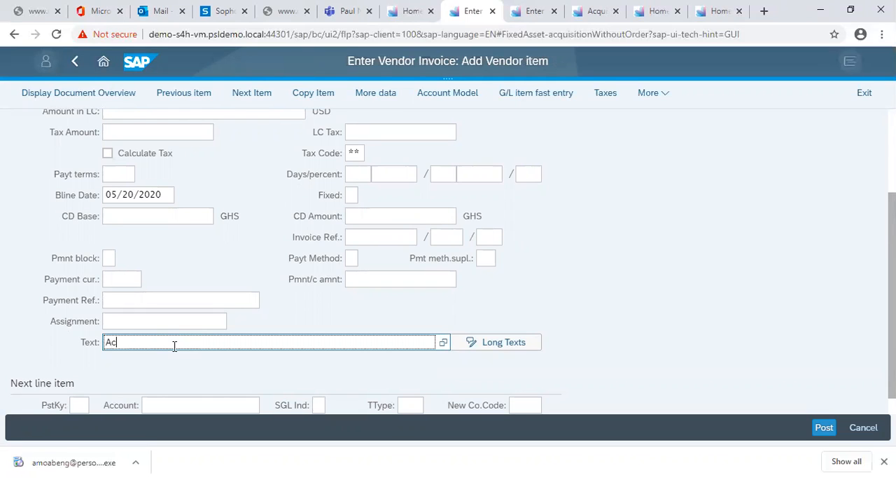
{"action": "type", "text": "Ac"}
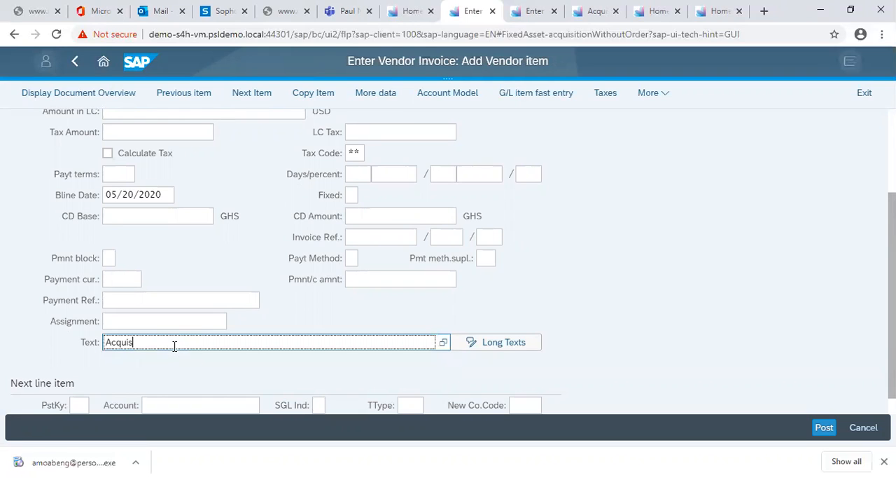
{"action": "type", "text": "ition"}
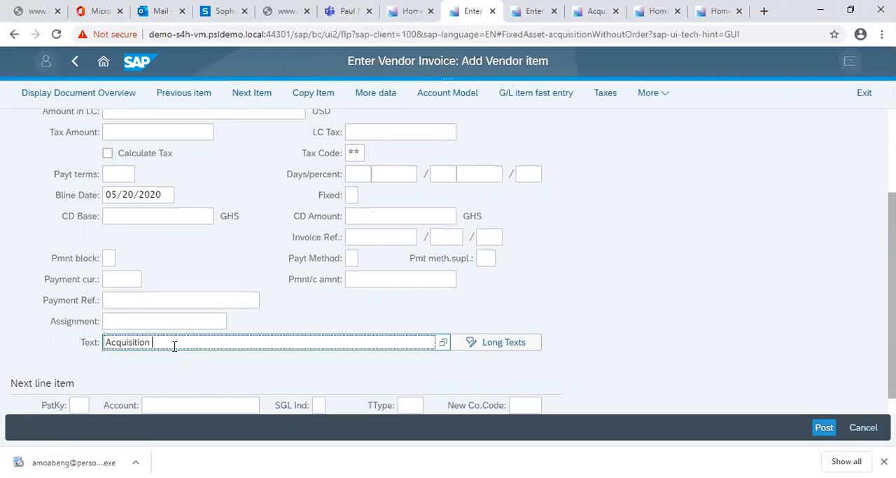
{"action": "type", "text": "of a Shredder"}
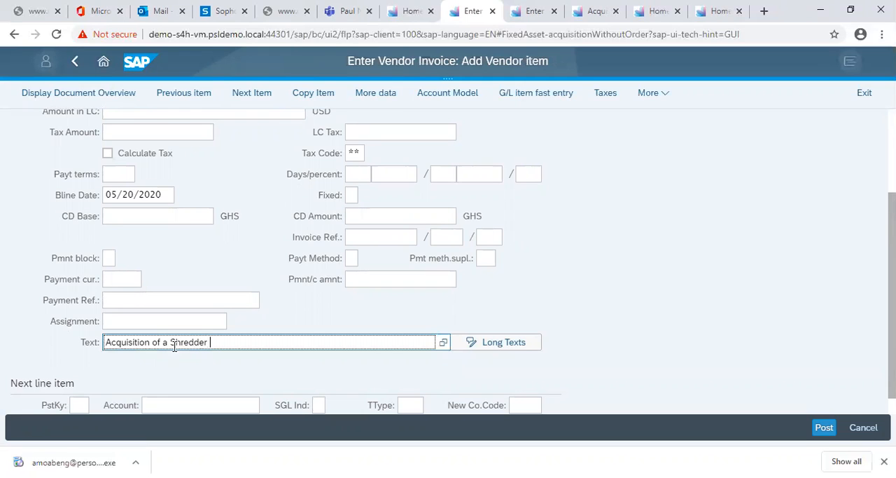
{"action": "type", "text": "Ma"}
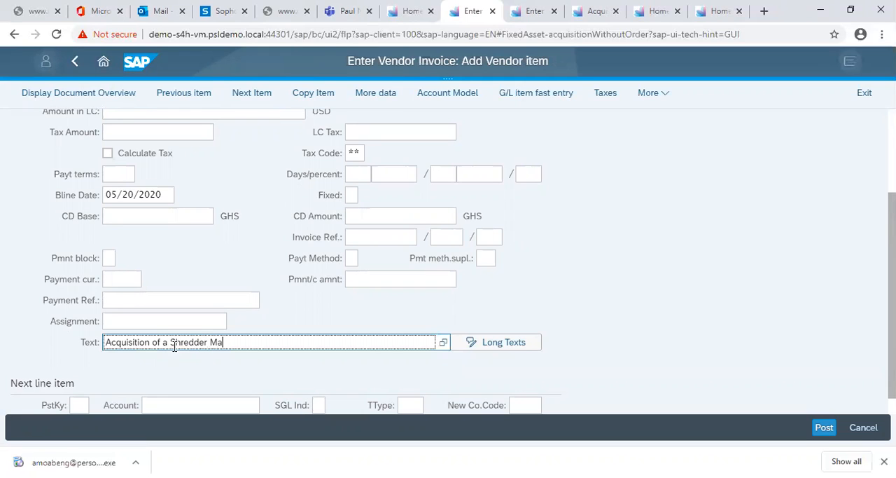
{"action": "type", "text": "chine"}
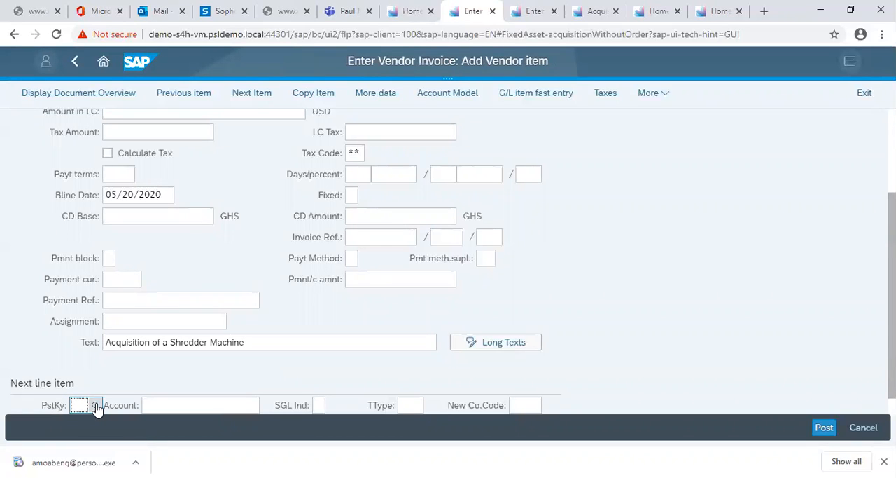
- Set posting key 70 and pick asset 800003 (Shredder) as the second line's account
{"action": "left_click", "coordinate": [94, 404]}
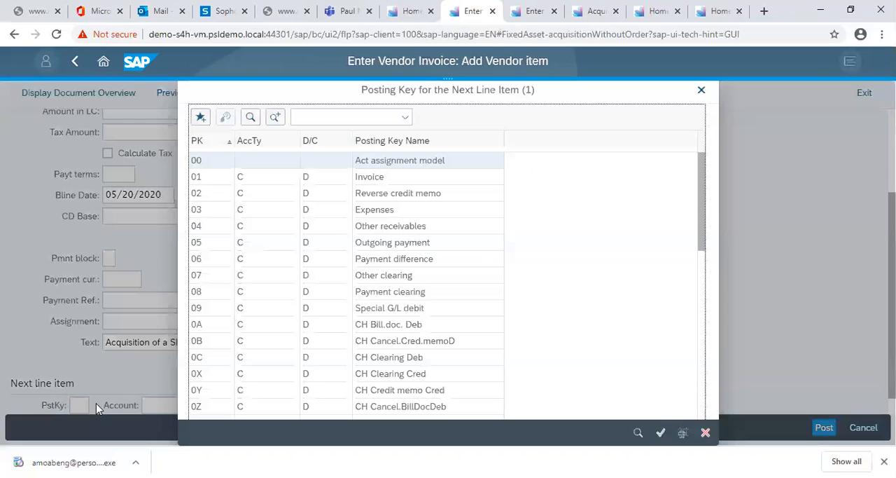
{"action": "mouse_move", "coordinate": [706, 367]}
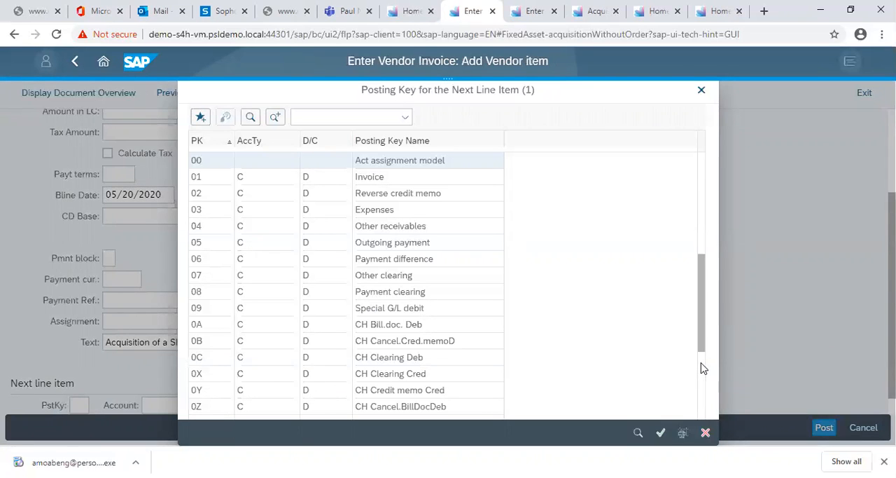
{"action": "scroll", "scroll_direction": "down", "scroll_amount": 3}
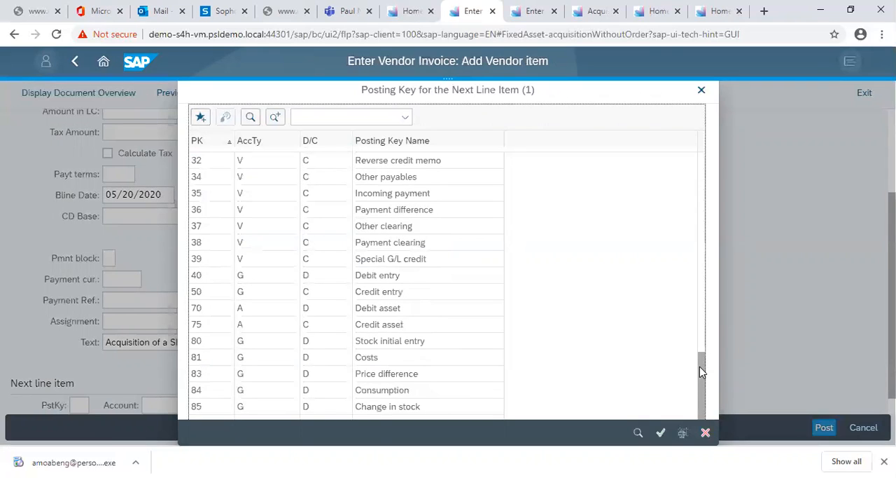
{"action": "mouse_move", "coordinate": [221, 319]}
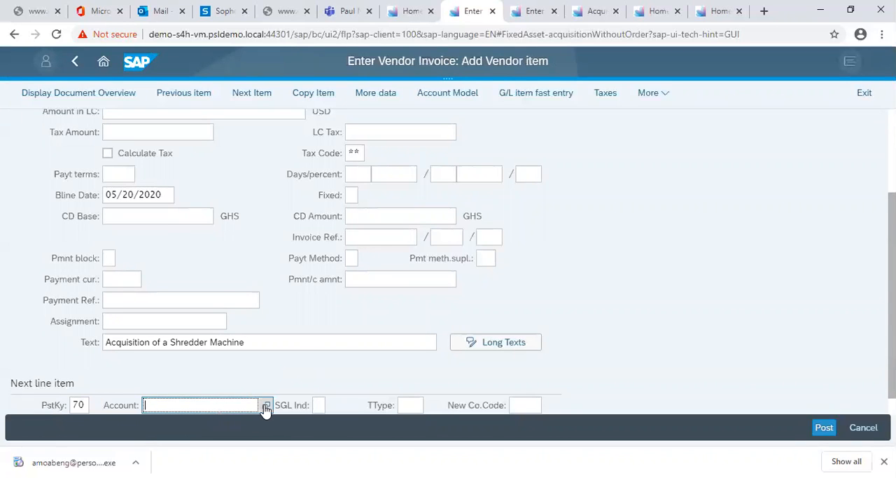
{"action": "left_click", "coordinate": [265, 405]}
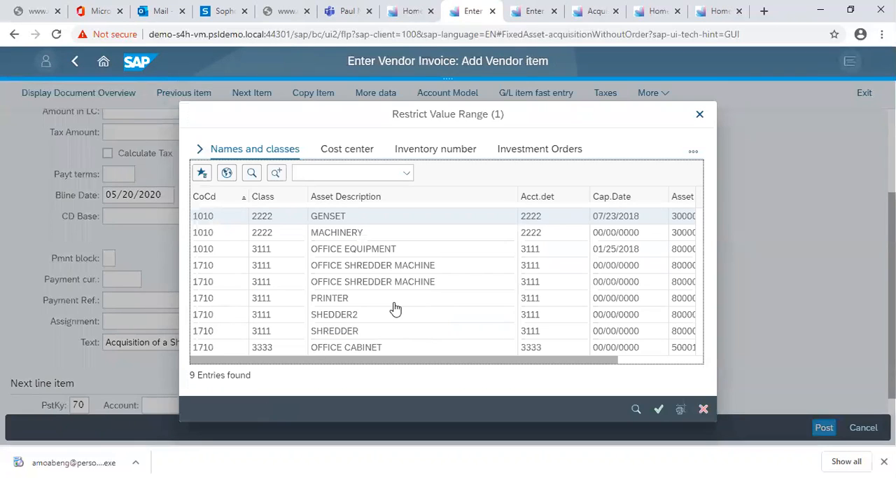
{"action": "mouse_move", "coordinate": [631, 364]}
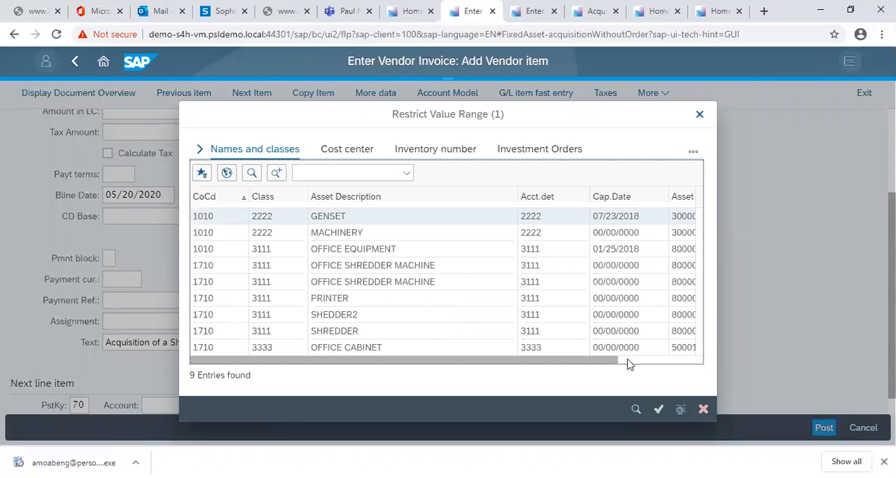
{"action": "scroll", "scroll_direction": "right", "scroll_amount": 3}
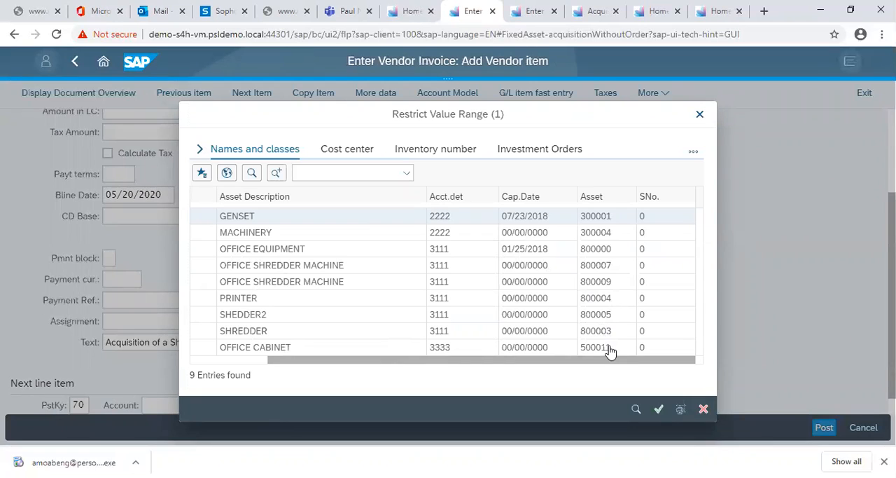
{"action": "mouse_move", "coordinate": [600, 334]}
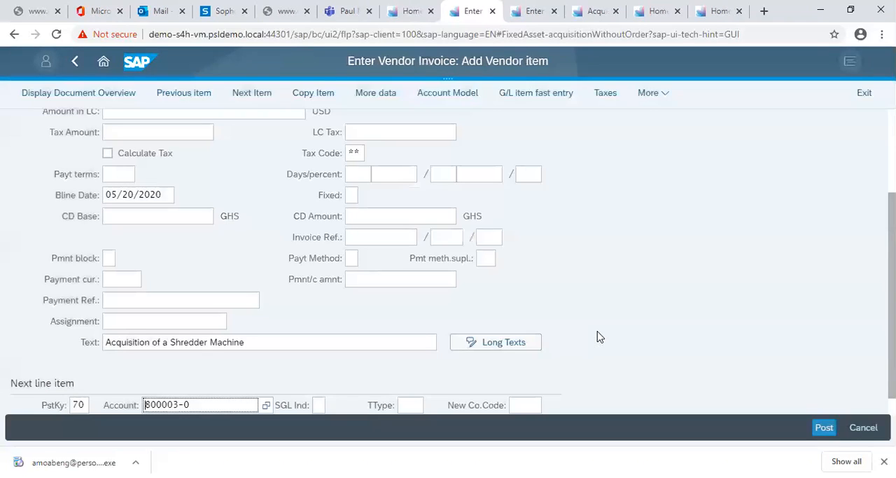
{"action": "mouse_move", "coordinate": [468, 401]}
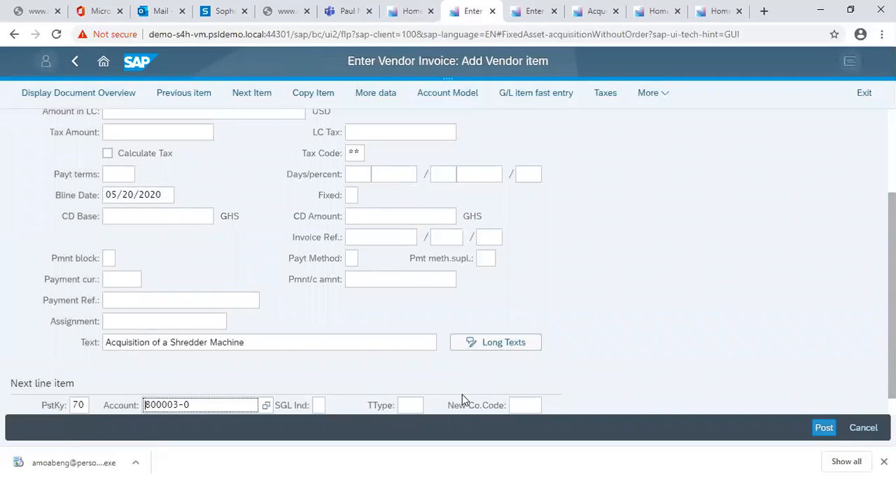
- Choose transaction type 100, external asset acquisition, for the asset line
{"action": "left_click", "coordinate": [410, 403]}
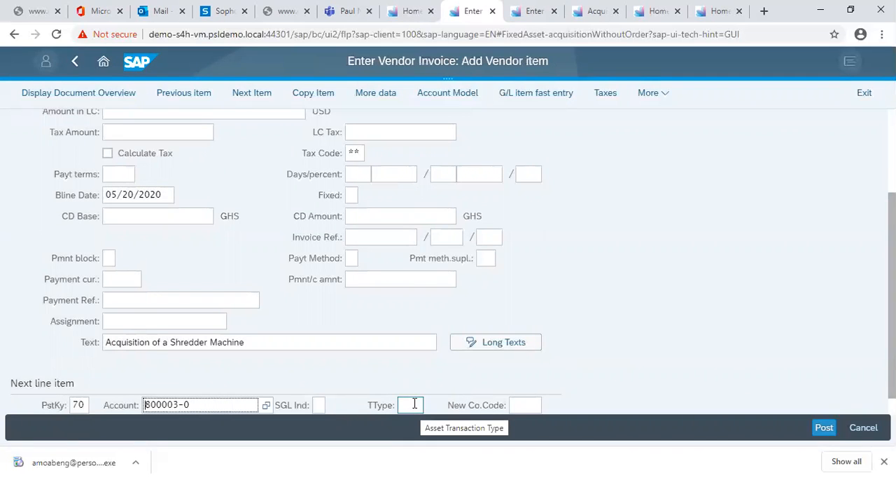
{"action": "left_click", "coordinate": [413, 403]}
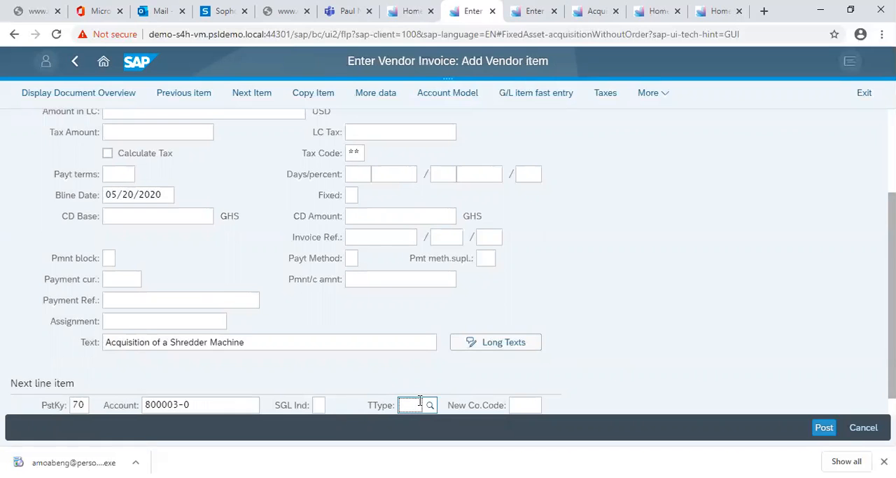
{"action": "left_click", "coordinate": [430, 403]}
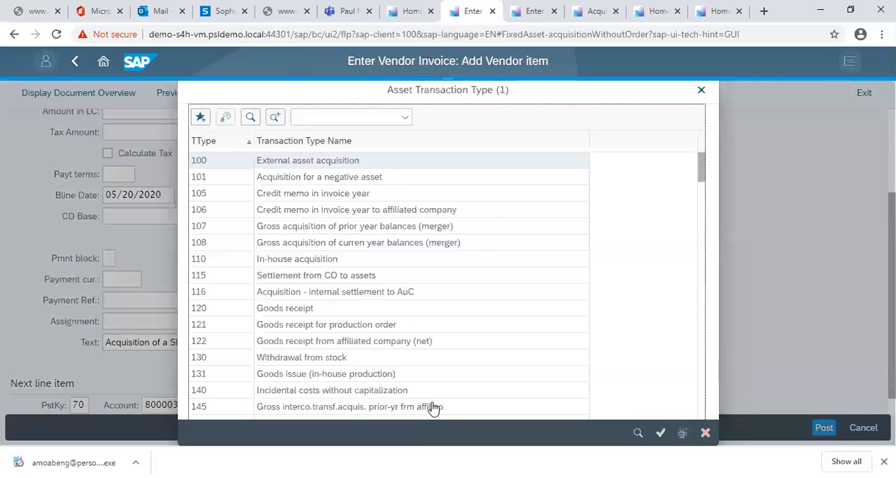
{"action": "left_click", "coordinate": [309, 160]}
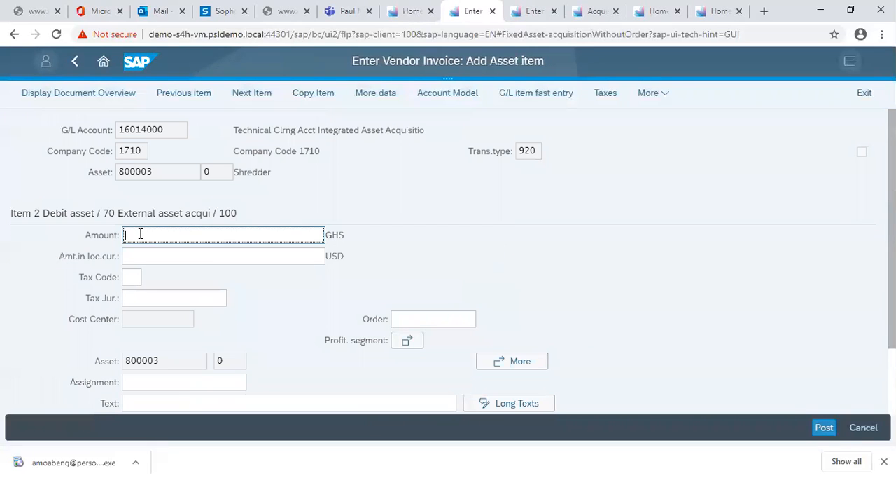
- Enter amount 2000 and tax code I0 on the asset line
{"action": "type", "text": "2"}
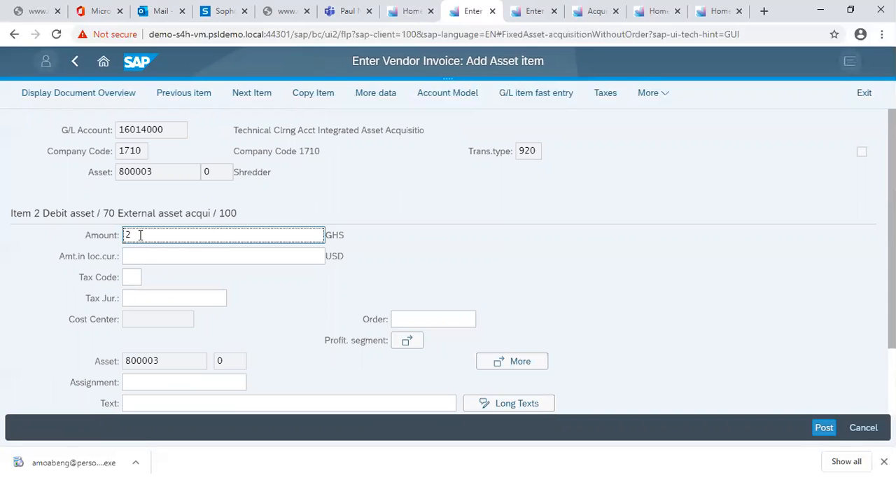
{"action": "type", "text": "000"}
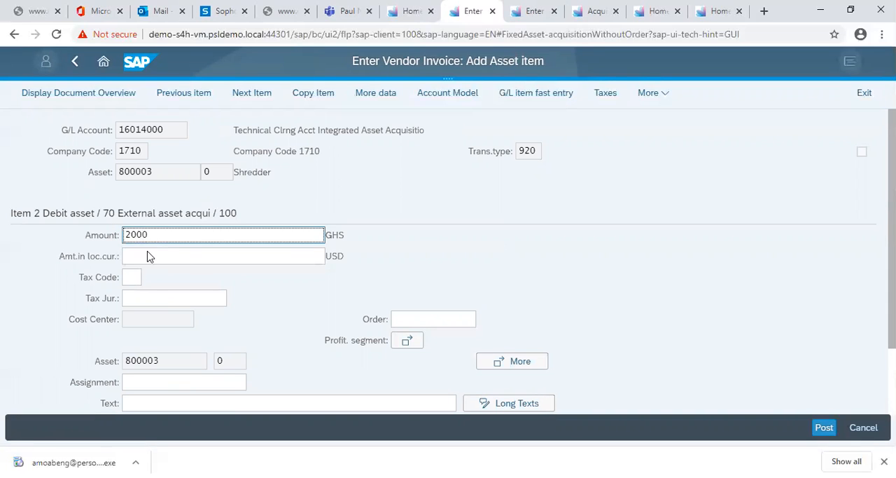
{"action": "left_click", "coordinate": [132, 278]}
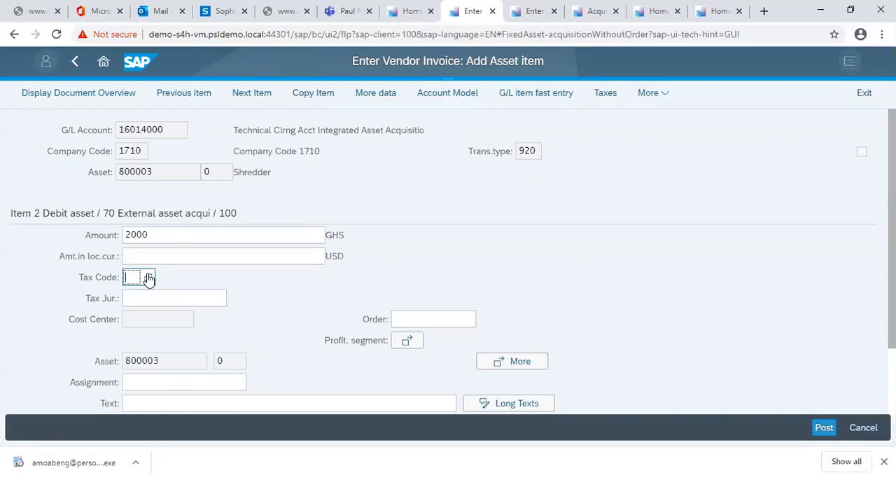
{"action": "left_click", "coordinate": [144, 277]}
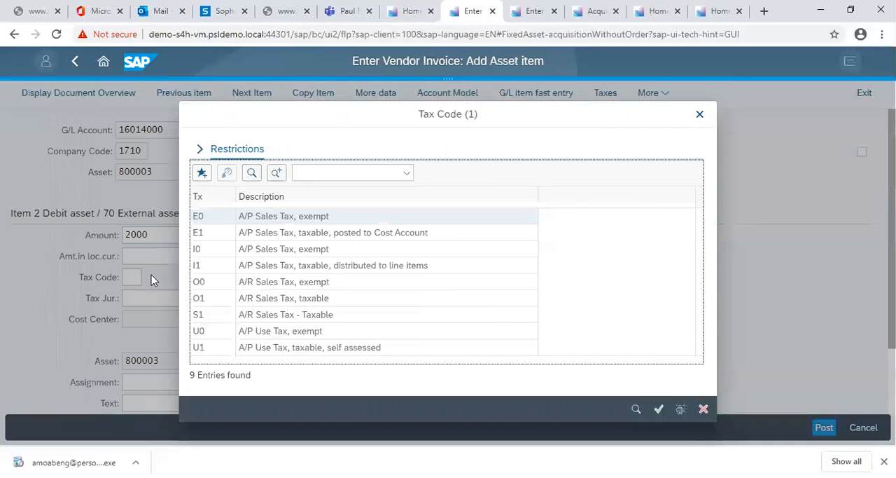
{"action": "mouse_move", "coordinate": [249, 337]}
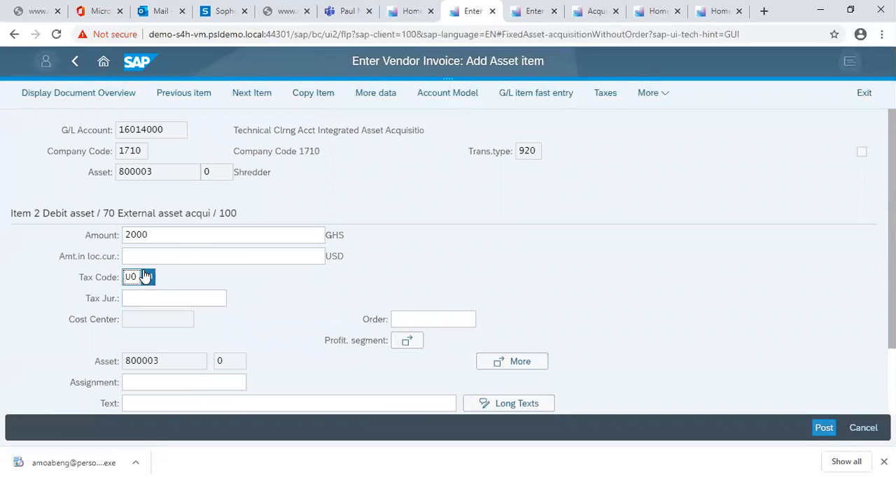
{"action": "left_click", "coordinate": [147, 277]}
{"action": "type", "text": "I"}
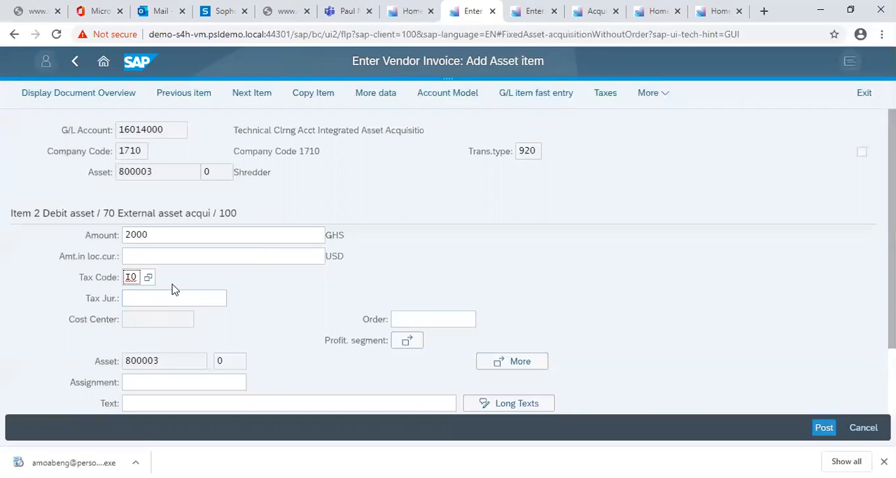
- Set tax jurisdiction CA00000000 from the jurisdiction search
{"action": "left_click", "coordinate": [174, 297]}
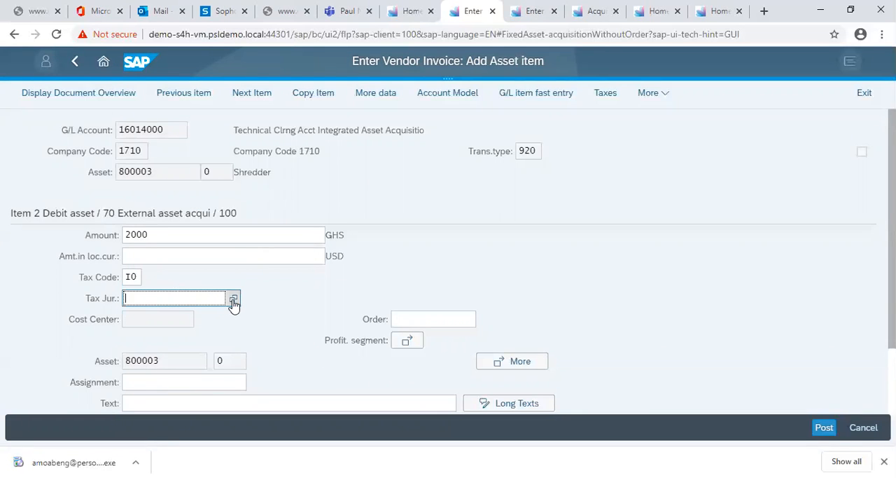
{"action": "left_click", "coordinate": [233, 298]}
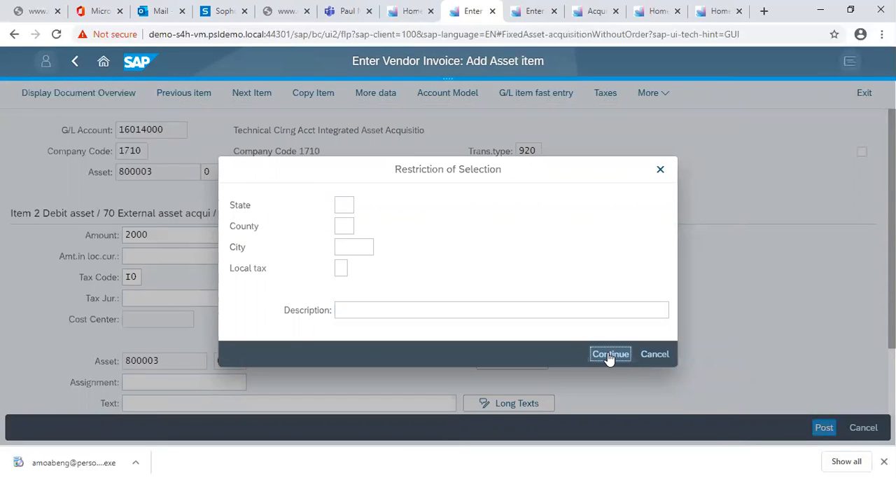
{"action": "left_click", "coordinate": [610, 353]}
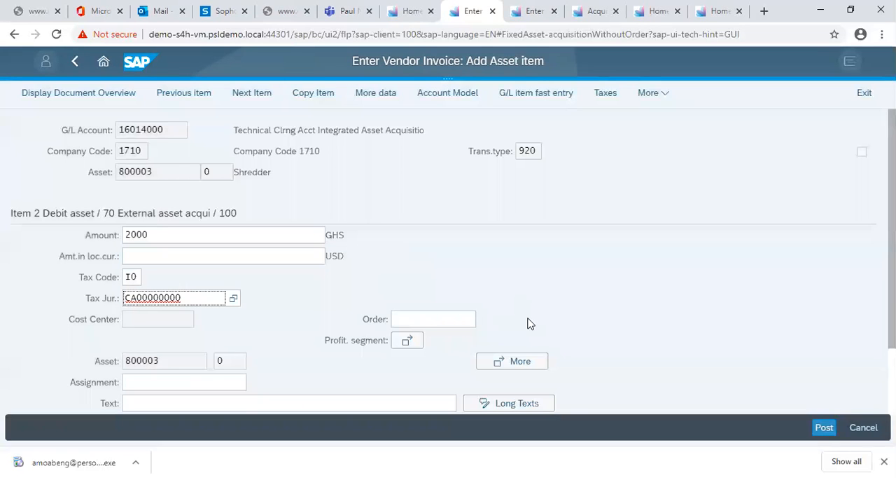
{"action": "scroll", "scroll_direction": "down", "scroll_amount": 3}
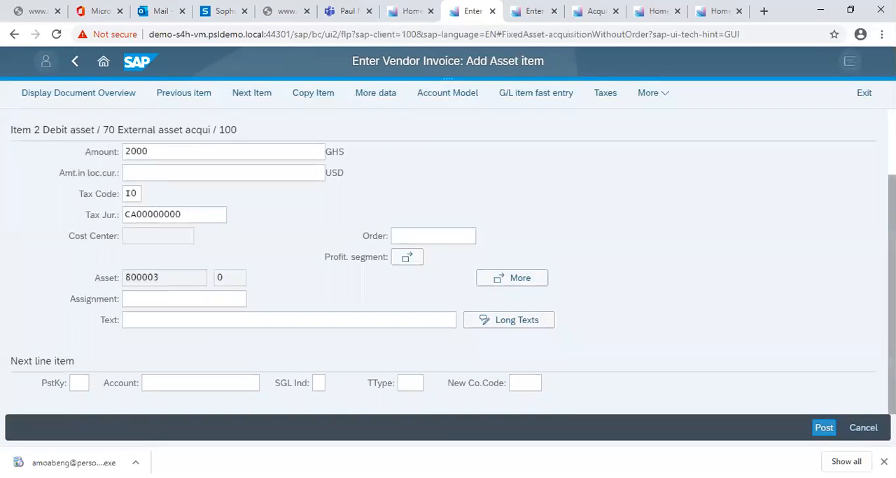
- Give the asset line the text 'Acquisition of a Shredder Machine' from the suggestion
{"action": "left_click", "coordinate": [224, 319]}
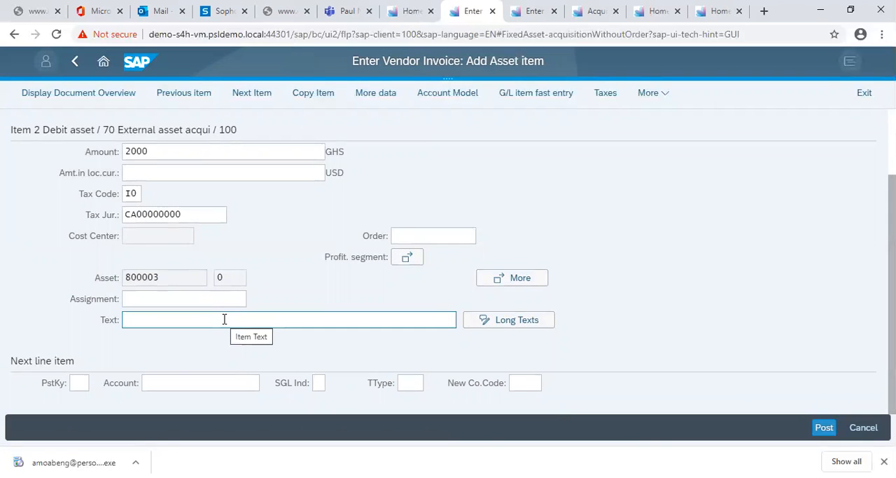
{"action": "left_click", "coordinate": [224, 319]}
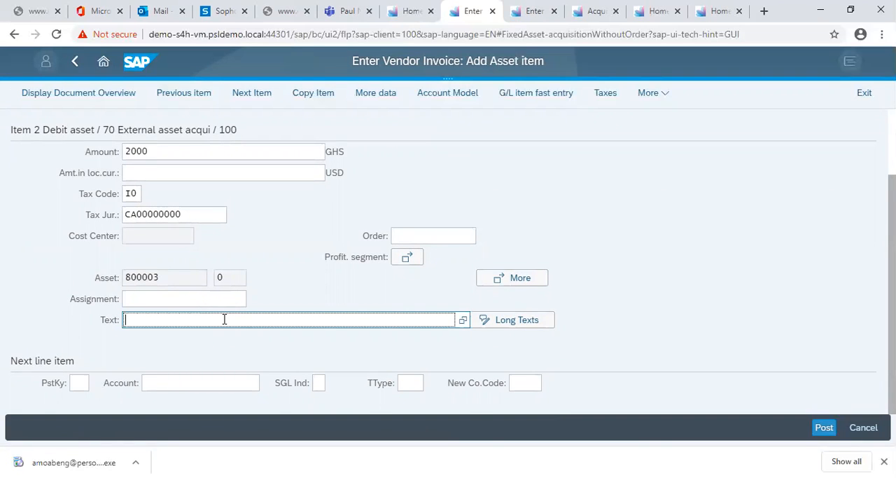
{"action": "type", "text": "Acq"}
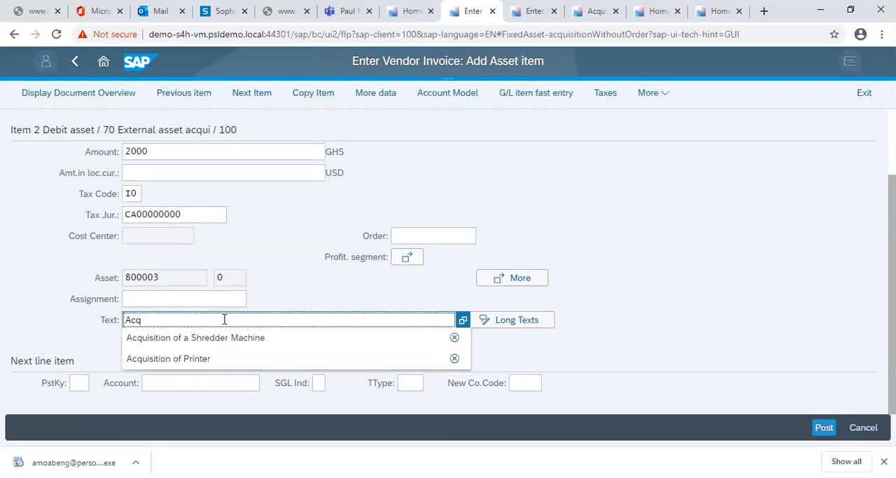
{"action": "left_click", "coordinate": [195, 337]}
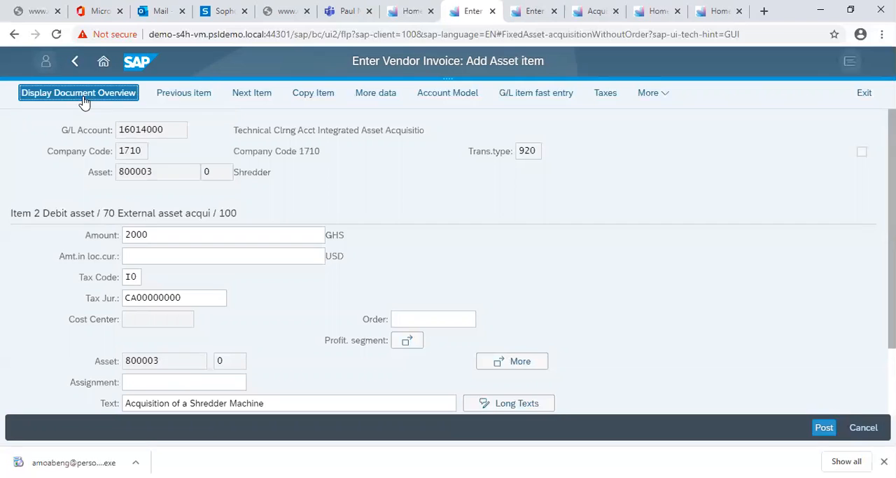
- Display the document overview showing the balanced 2,000.00 debit and credit lines
{"action": "left_click", "coordinate": [78, 92]}
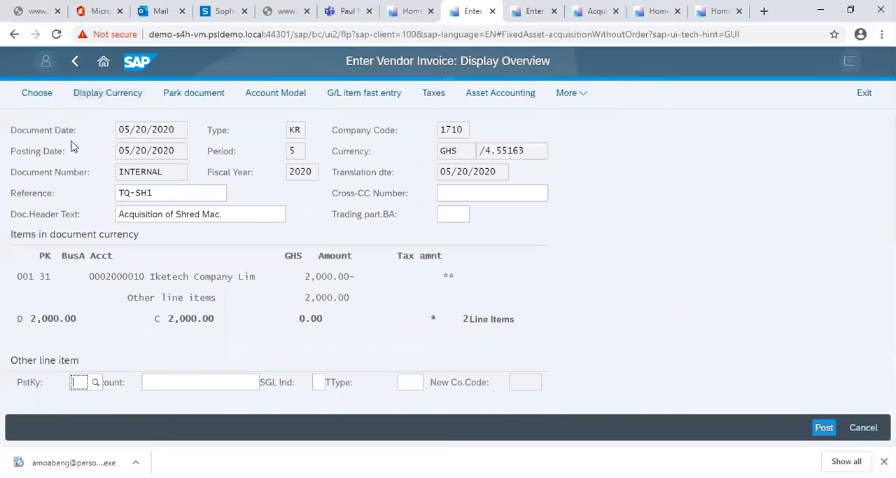
{"action": "mouse_move", "coordinate": [45, 300]}
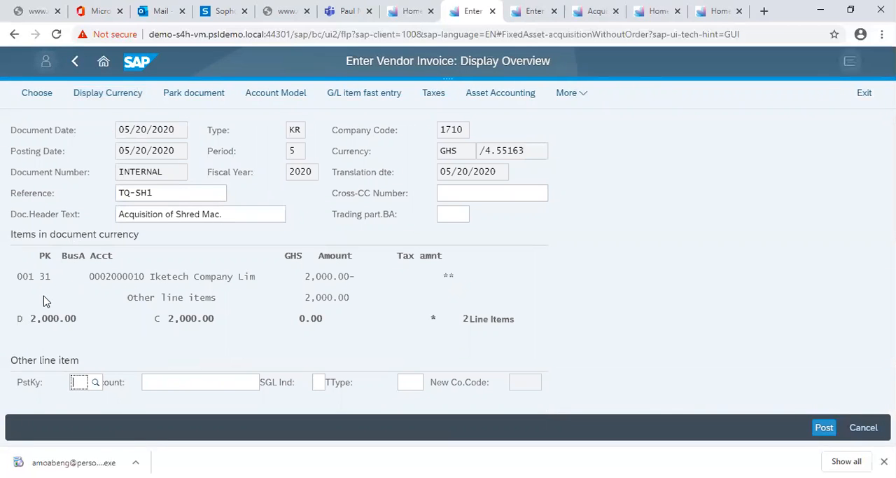
{"action": "mouse_move", "coordinate": [113, 276]}
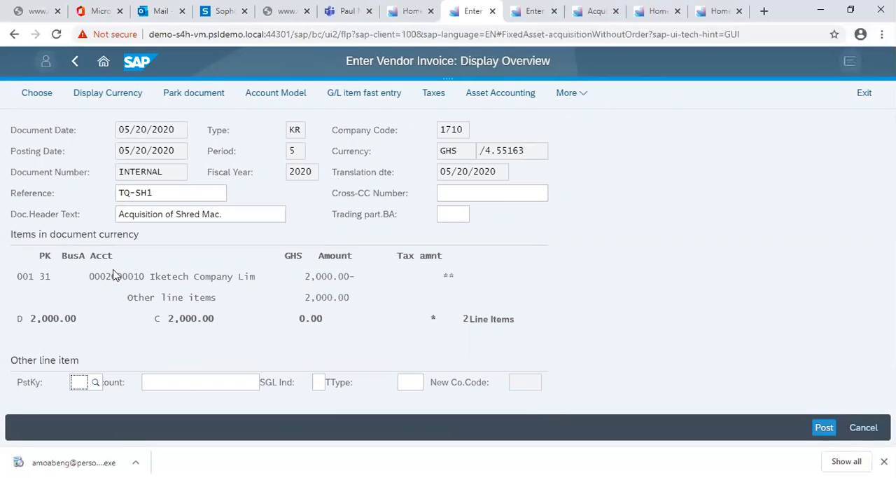
{"action": "mouse_move", "coordinate": [359, 276]}
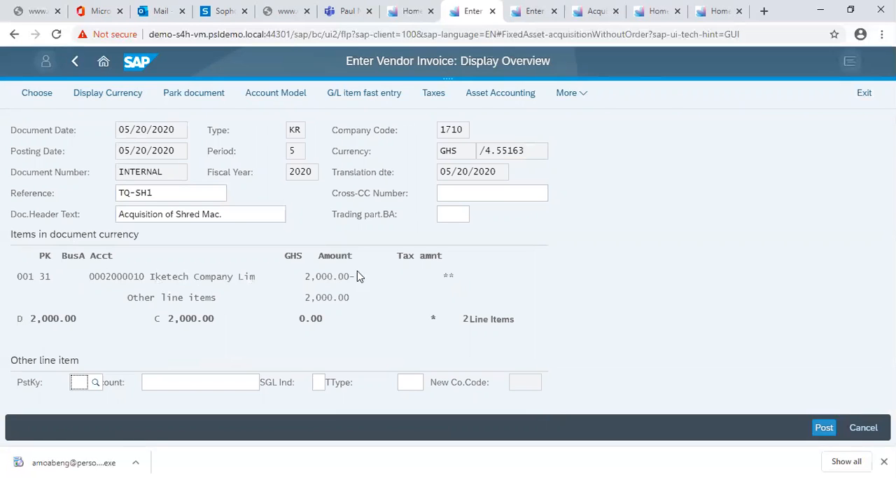
{"action": "mouse_move", "coordinate": [176, 305]}
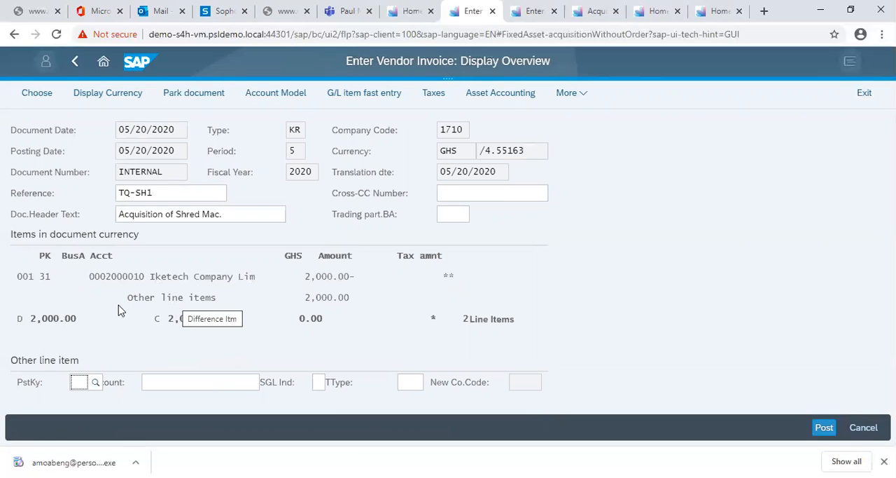
{"action": "mouse_move", "coordinate": [339, 300]}
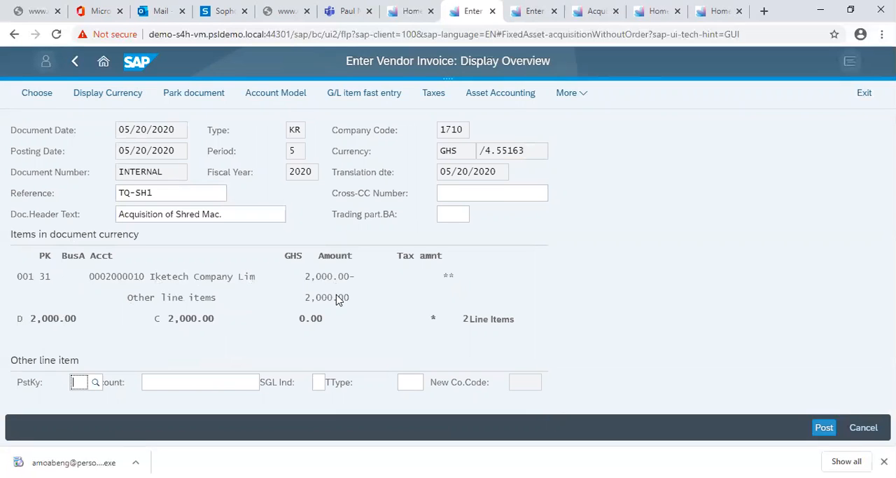
{"action": "mouse_move", "coordinate": [727, 303]}
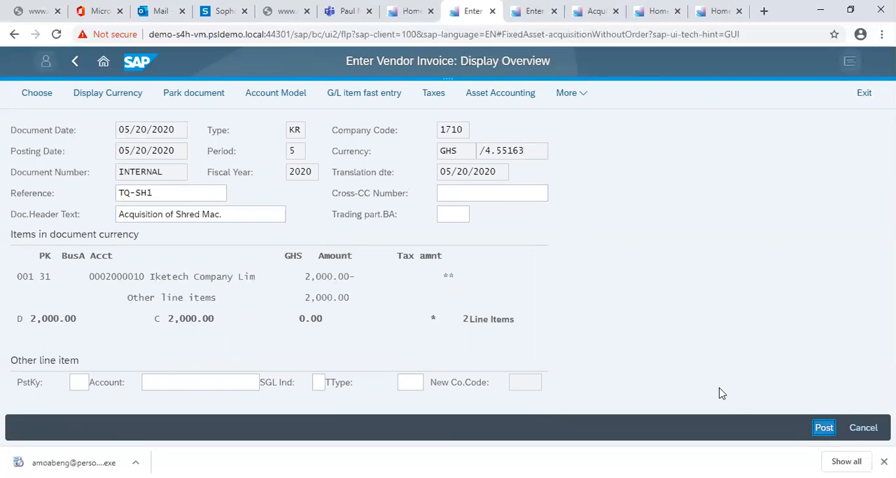
{"action": "left_click", "coordinate": [823, 427]}
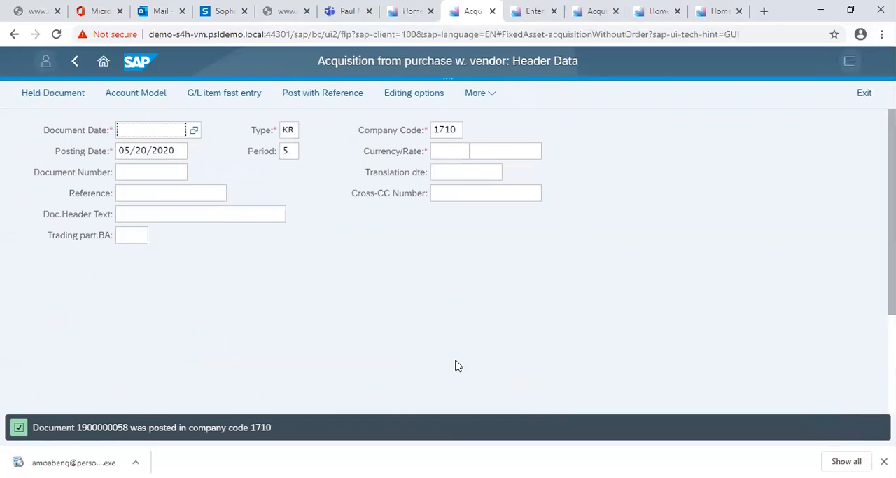
{"action": "mouse_move", "coordinate": [115, 427]}
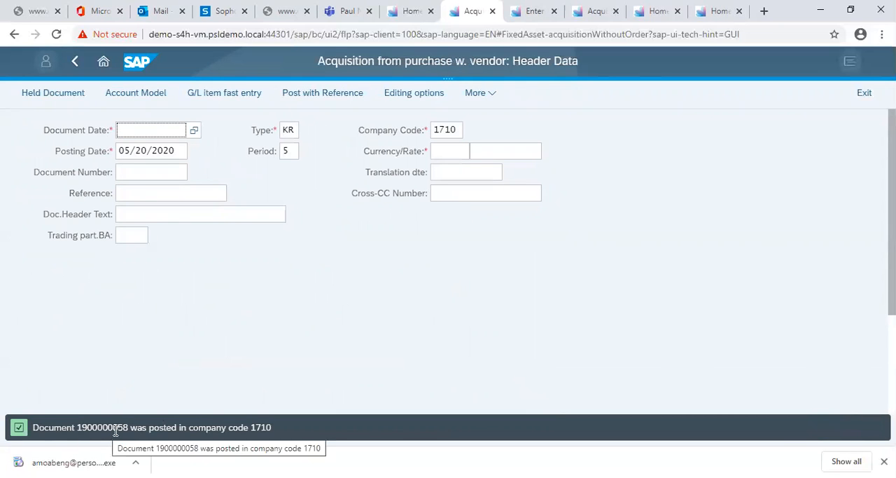
{"action": "mouse_move", "coordinate": [175, 426]}
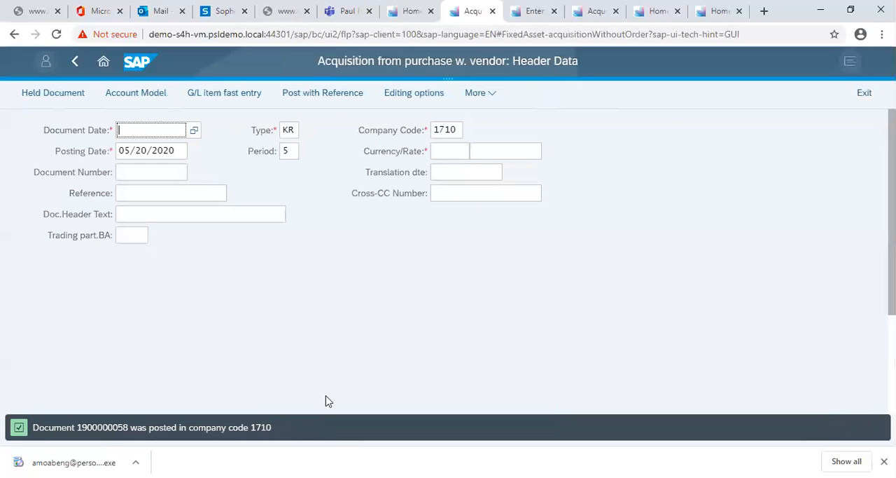
{"action": "mouse_move", "coordinate": [196, 364]}
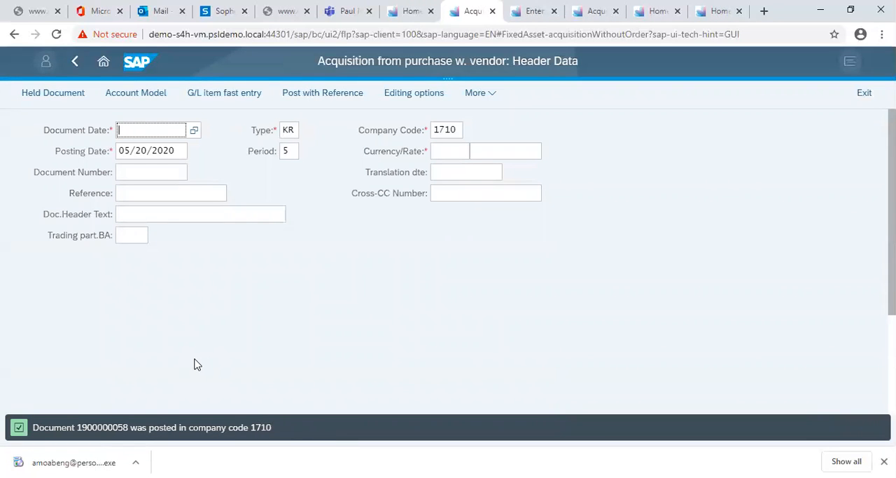